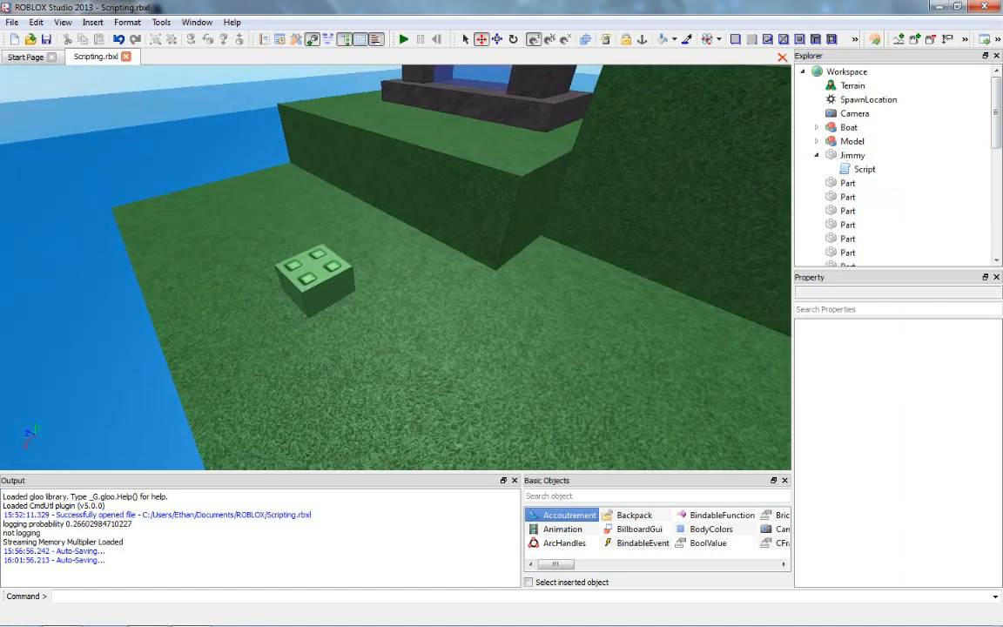
- Select the Jimmy brick in the place and inspect the Script inside it
left_click(852, 155)
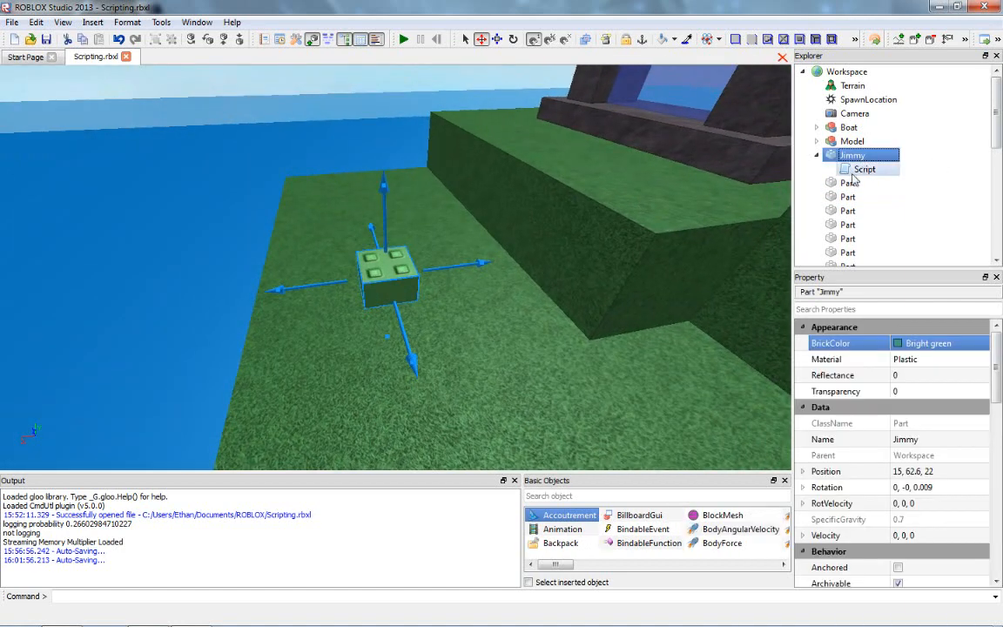
mouse_move(846, 172)
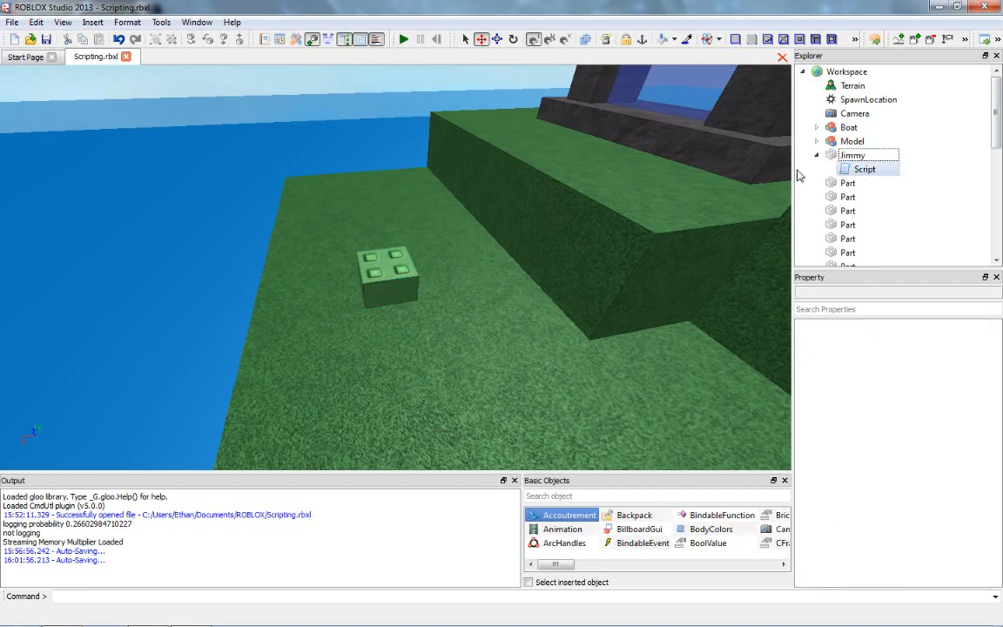
left_click(864, 168)
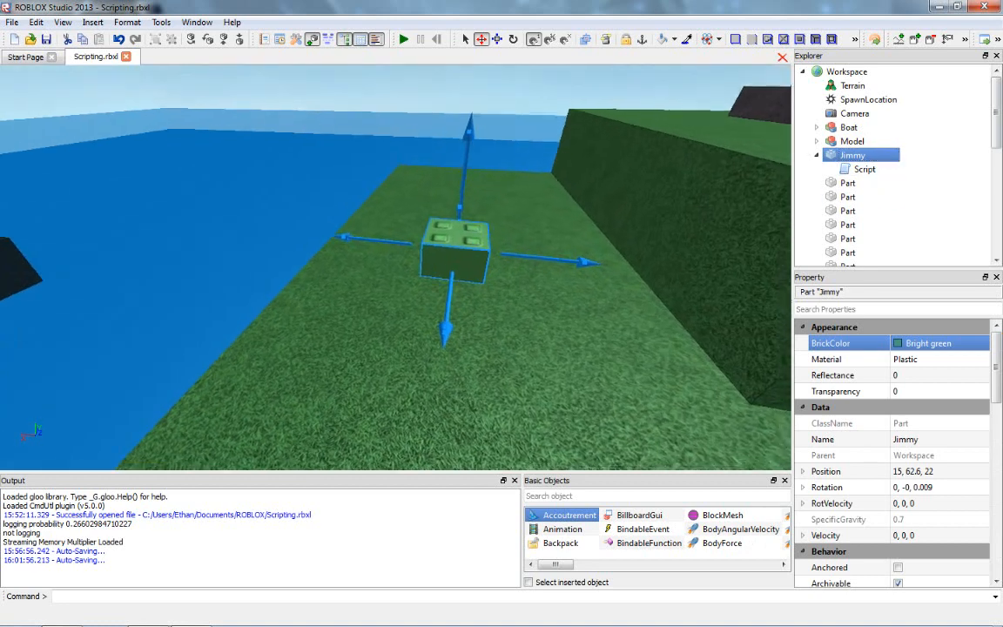
double_click(853, 154)
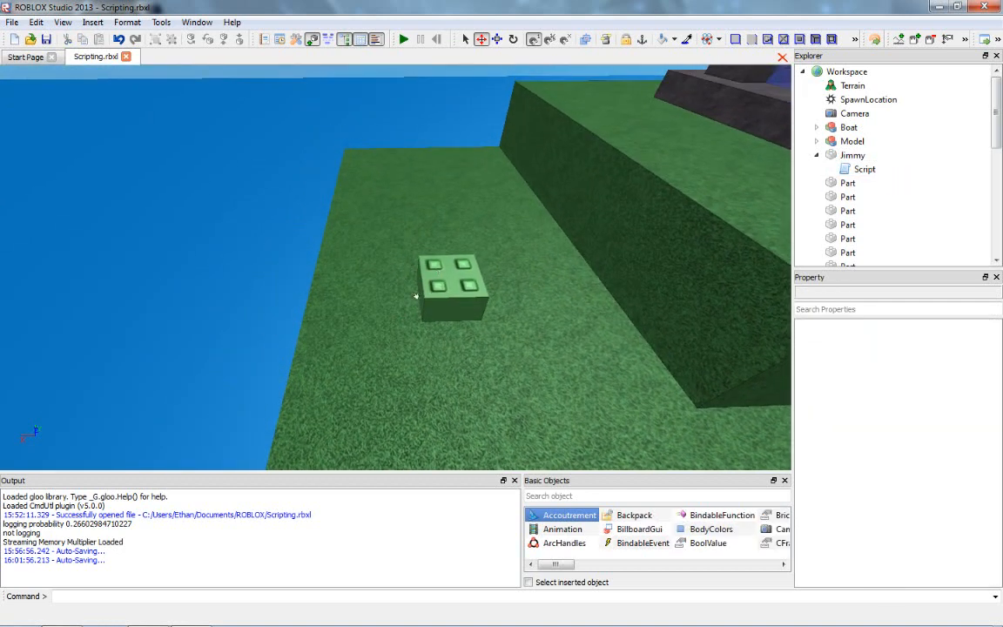
left_click(863, 169)
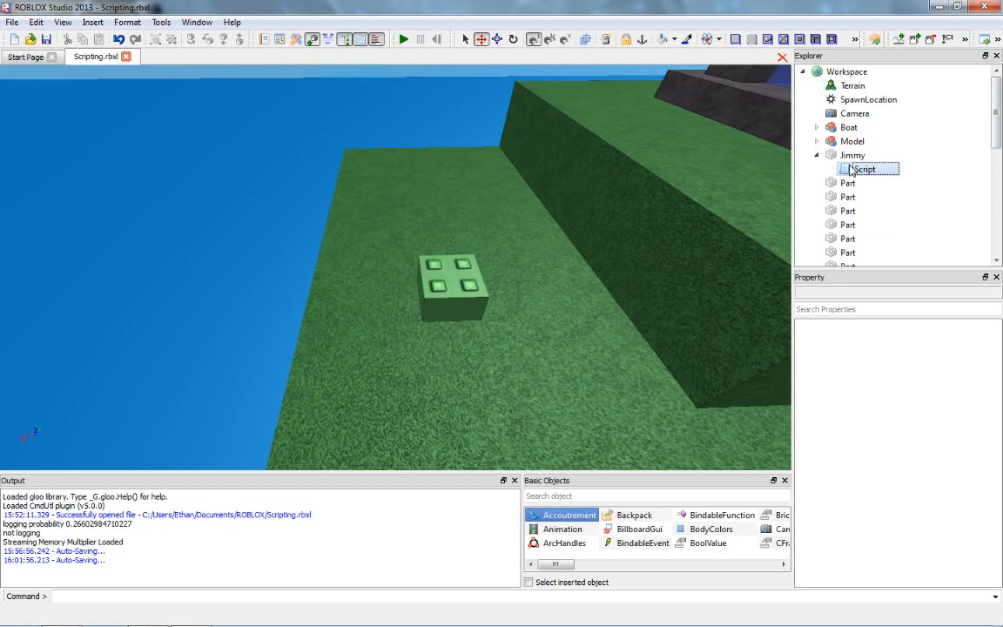
double_click(864, 169)
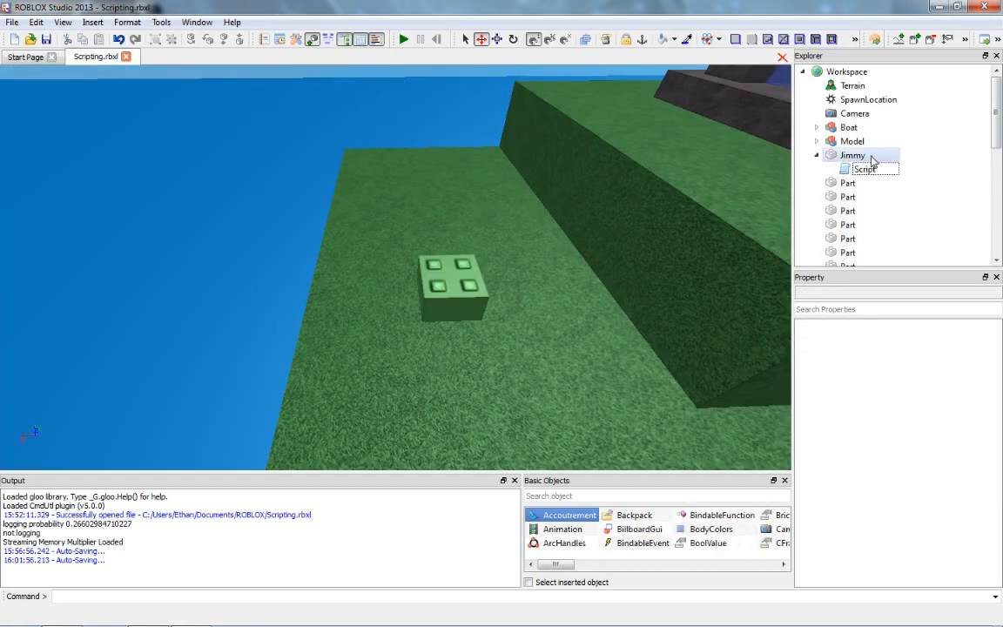
left_click(853, 154)
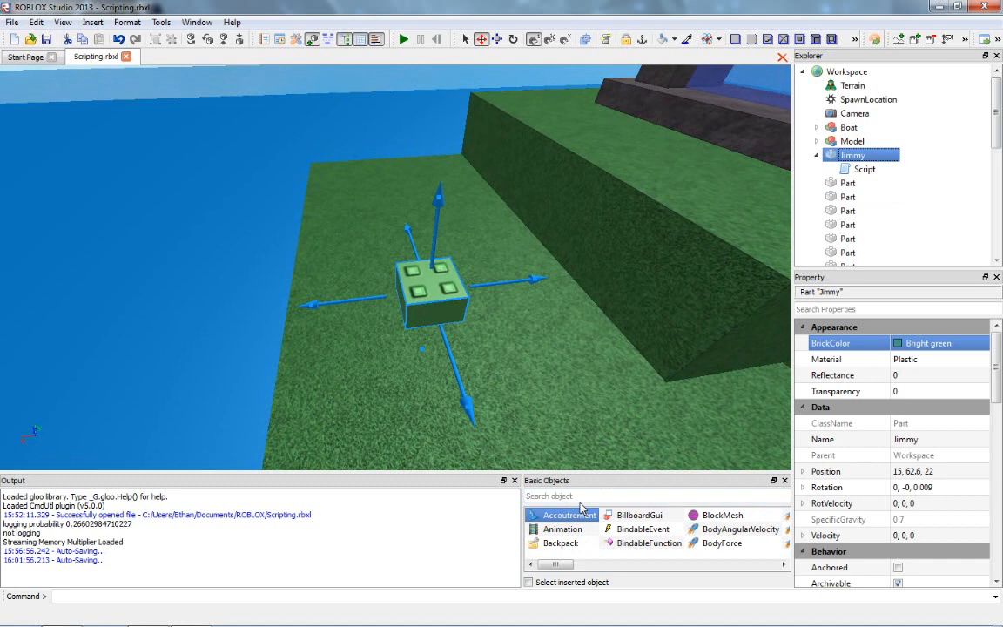
- Insert a ClickDetector into Jimmy from the Basic Objects search for 'click'
type("click")
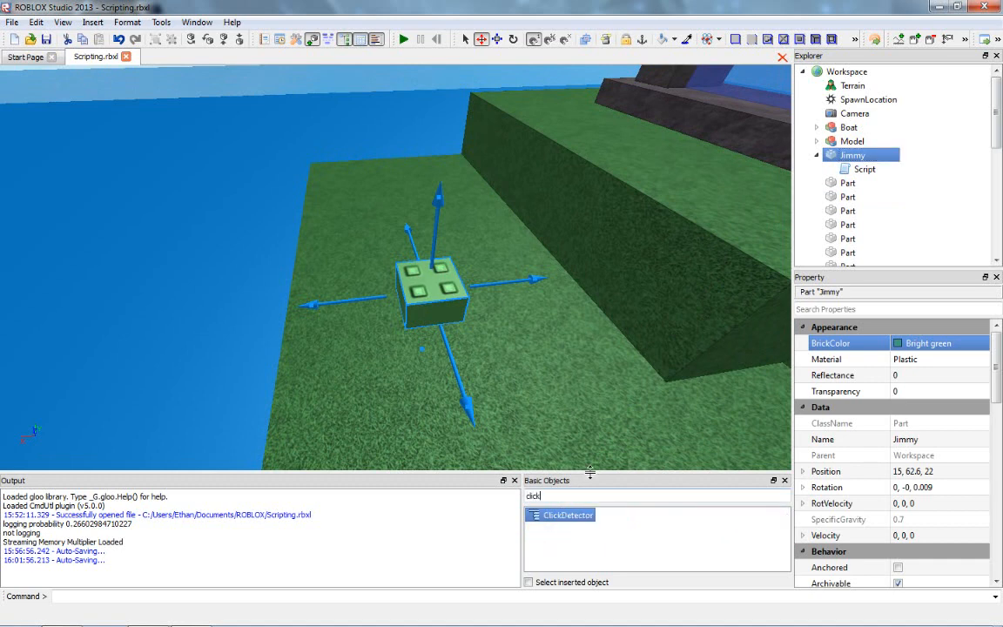
left_click(566, 515)
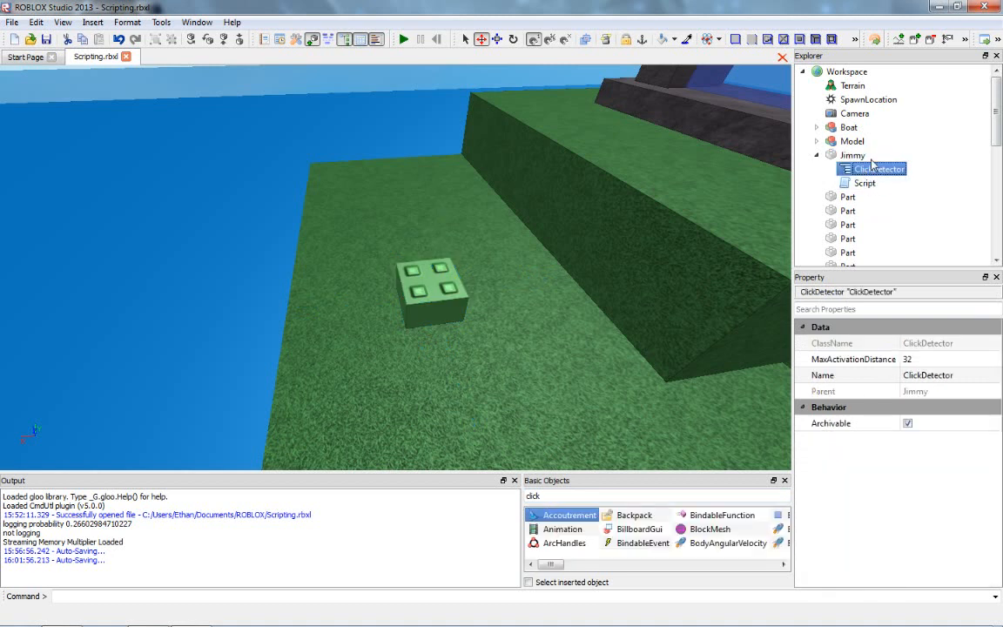
- Open Jimmy's Script in the editor
left_click(864, 183)
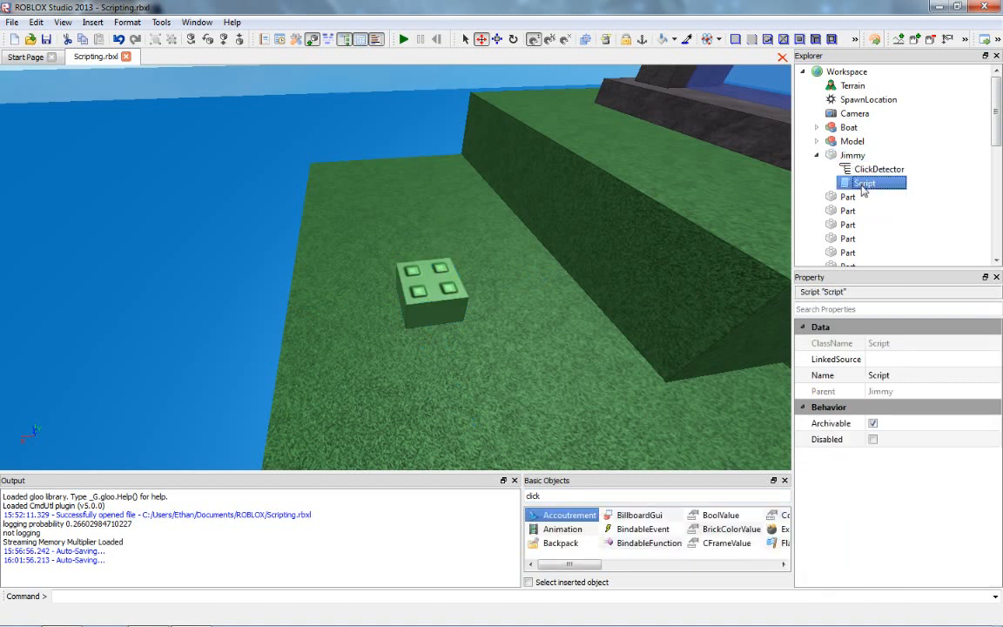
left_click(853, 155)
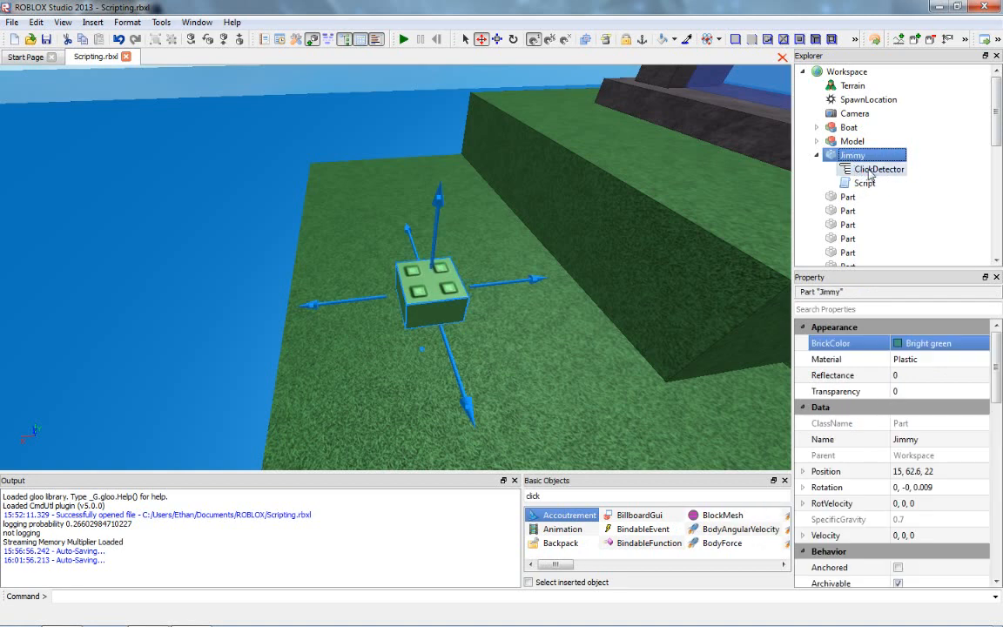
left_click(863, 182)
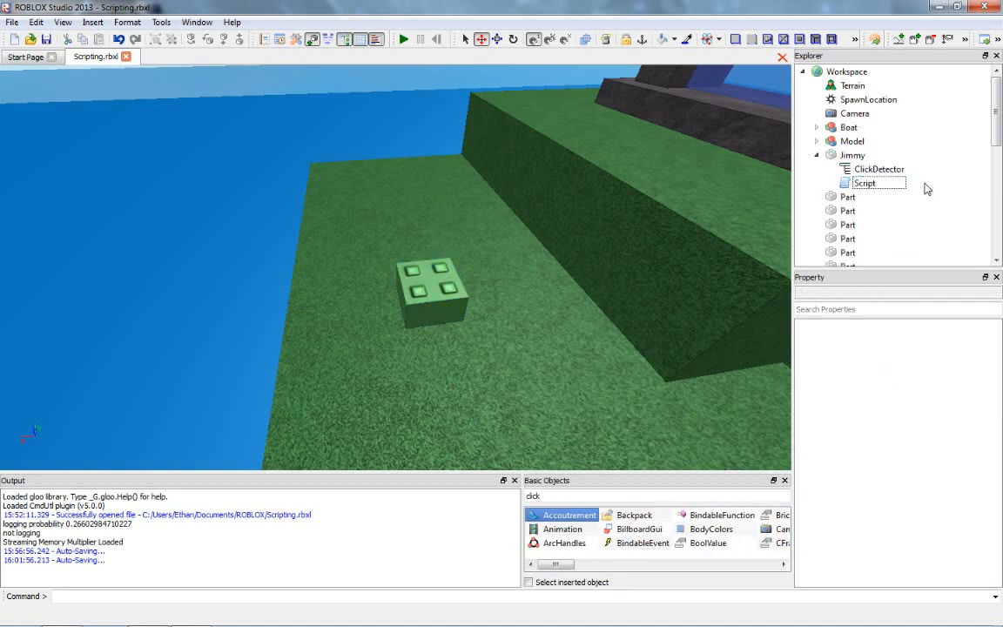
double_click(863, 182)
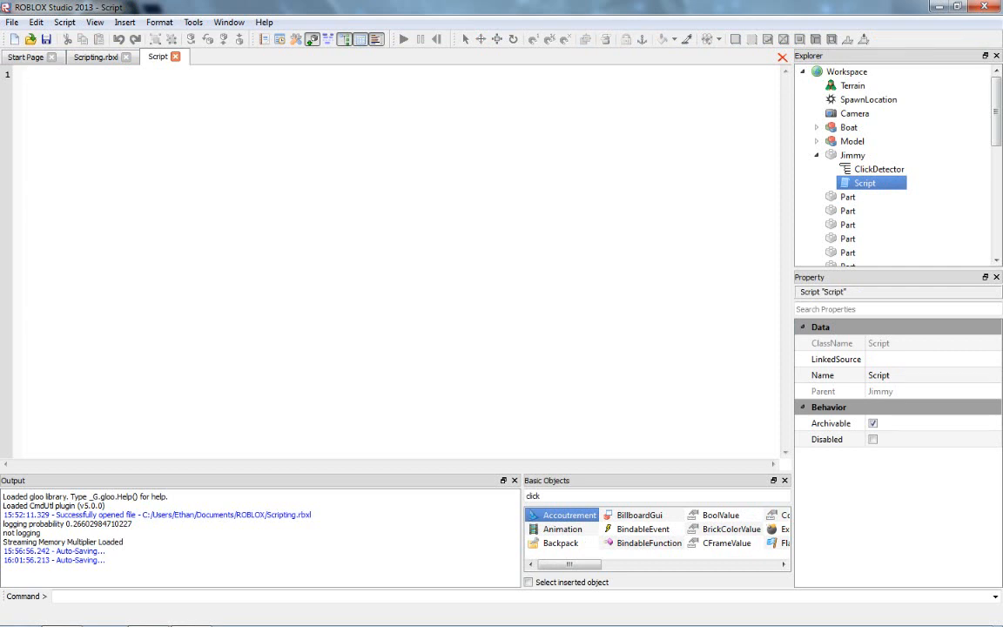
- Write the header 'function turnGhostly()' on line 1 and move to the next line
left_click(26, 73)
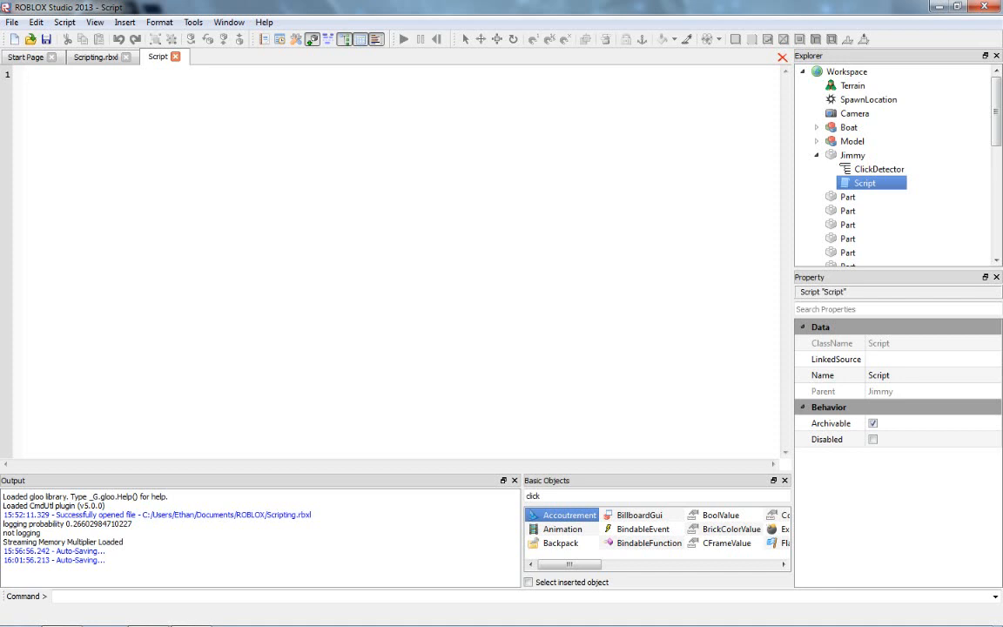
type("function")
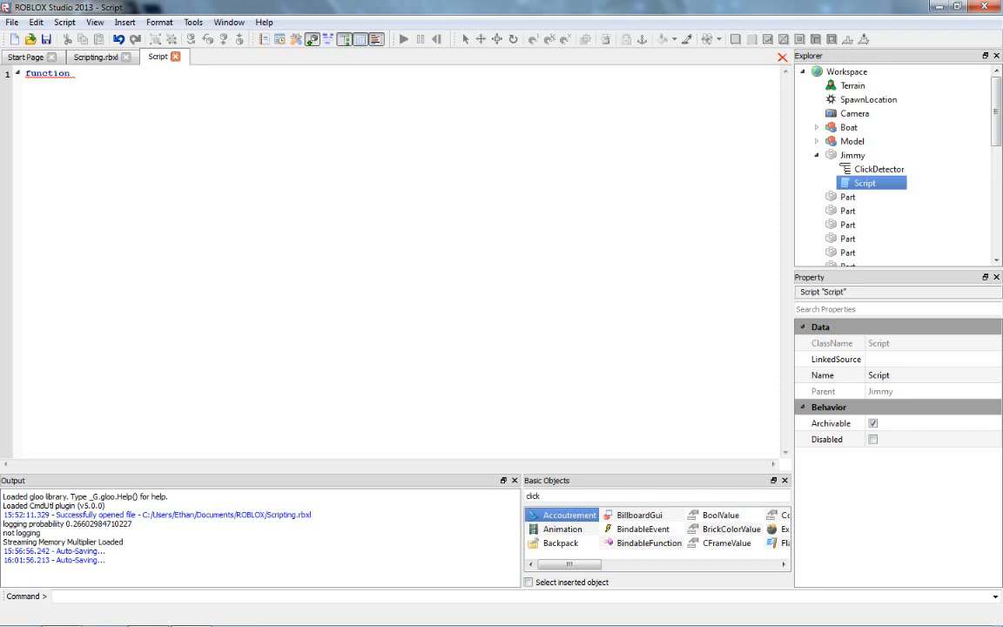
type("turn")
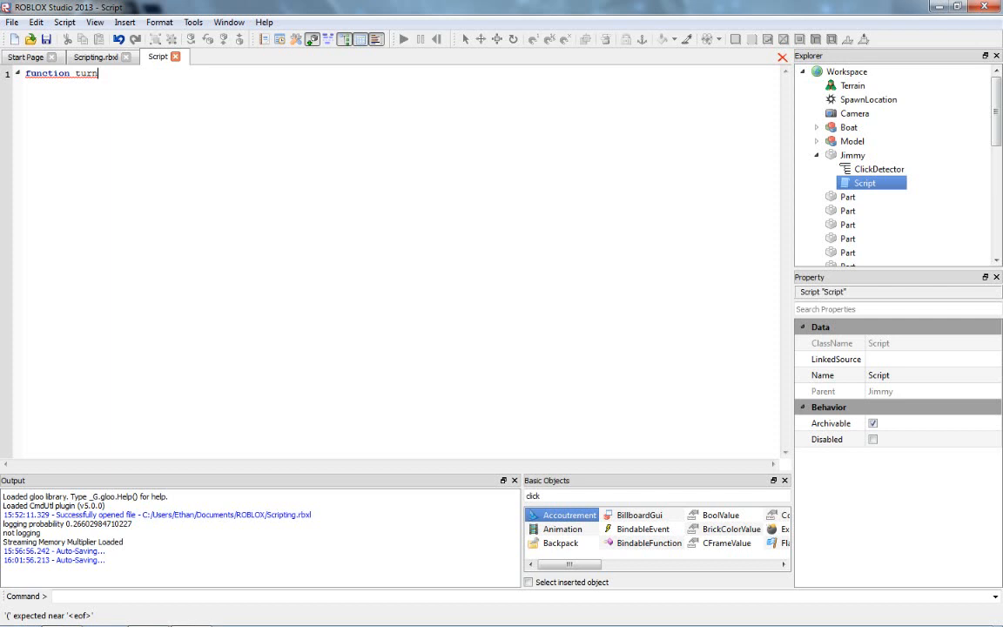
type("Ghostly(")
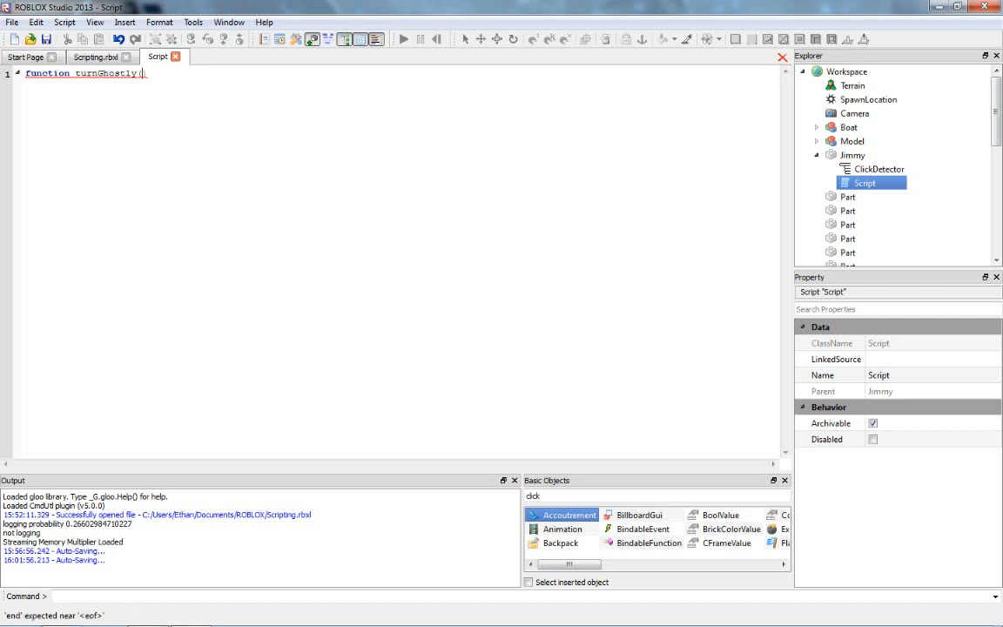
type("()")
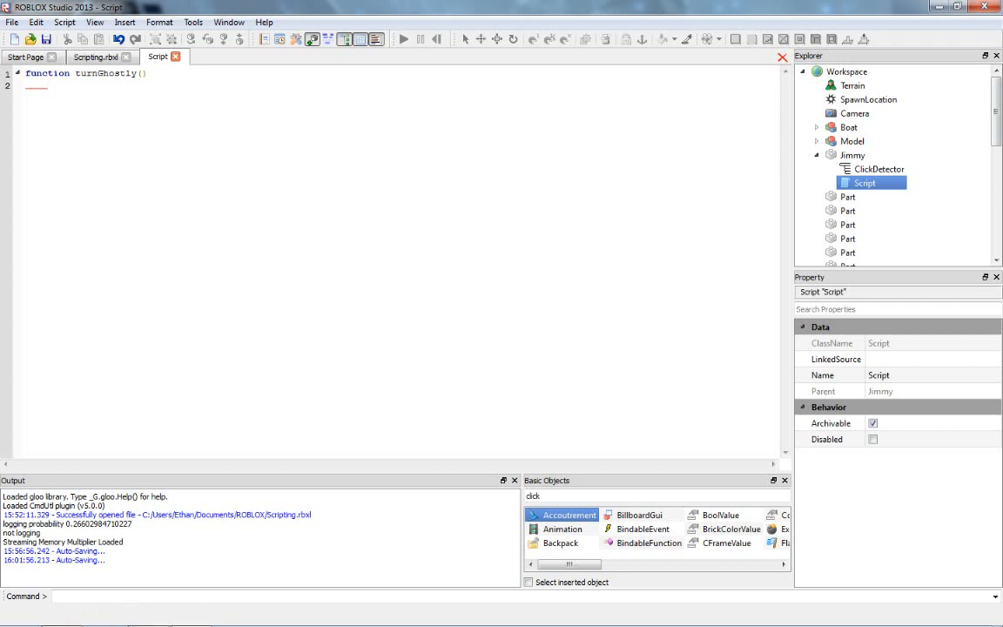
left_click(43, 84)
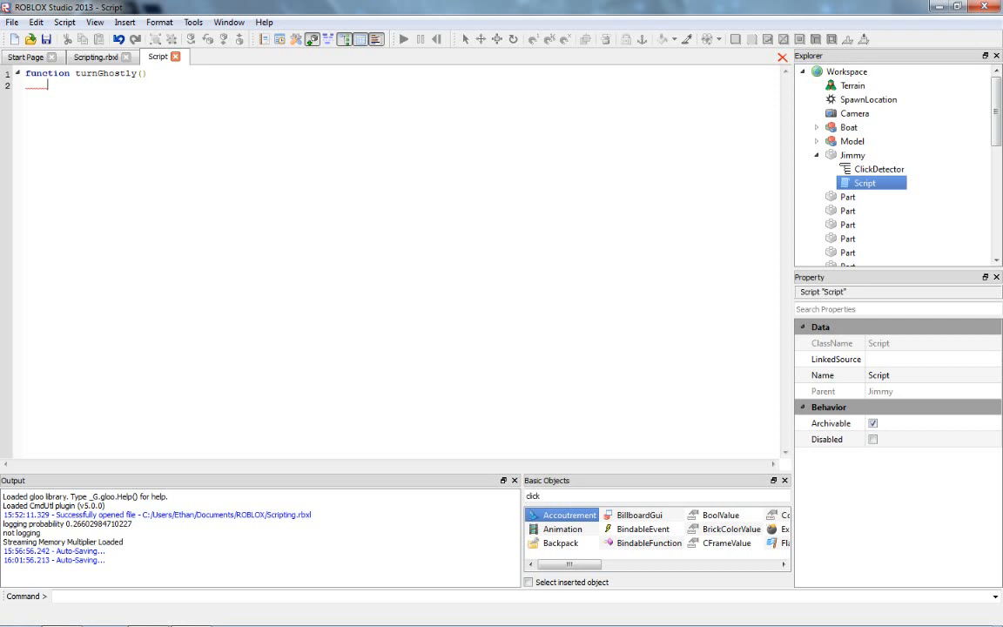
- Define jimmy = script.Parent after starting the if, checking the Jimmy part's properties
type("if")
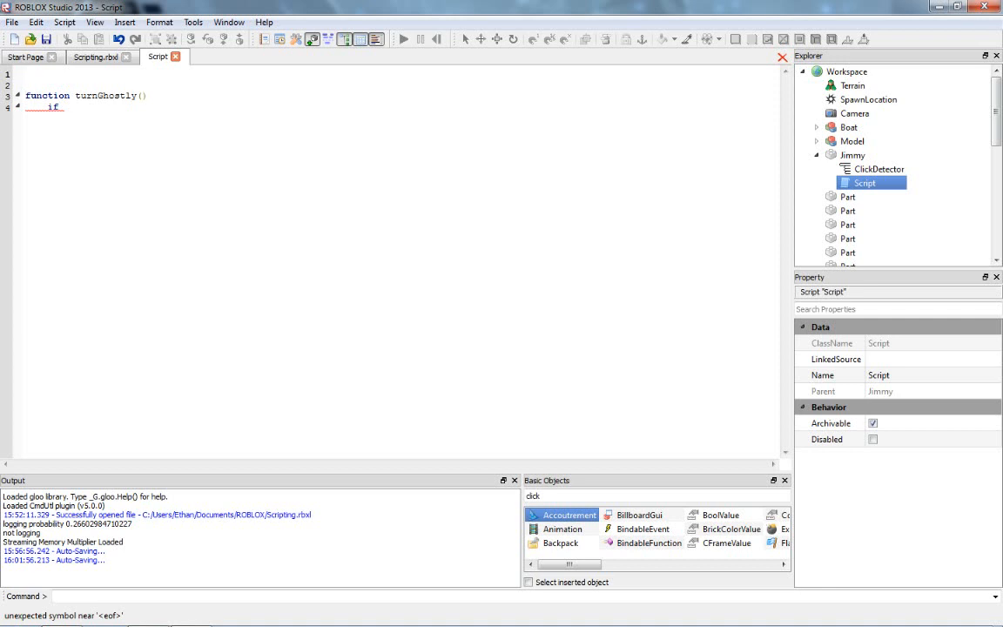
type("jimmy = sc")
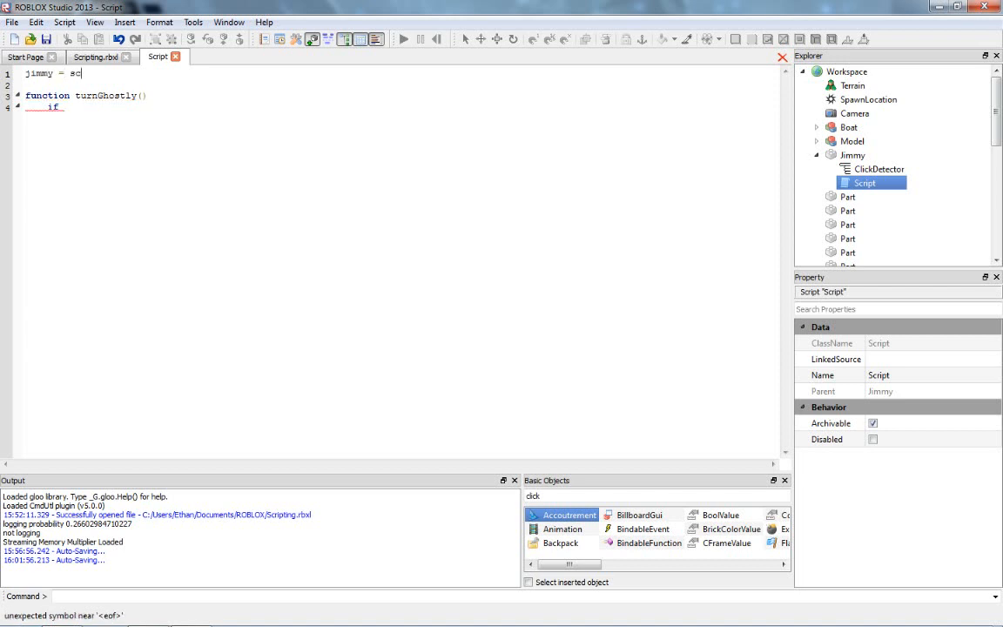
type("ript.Parent")
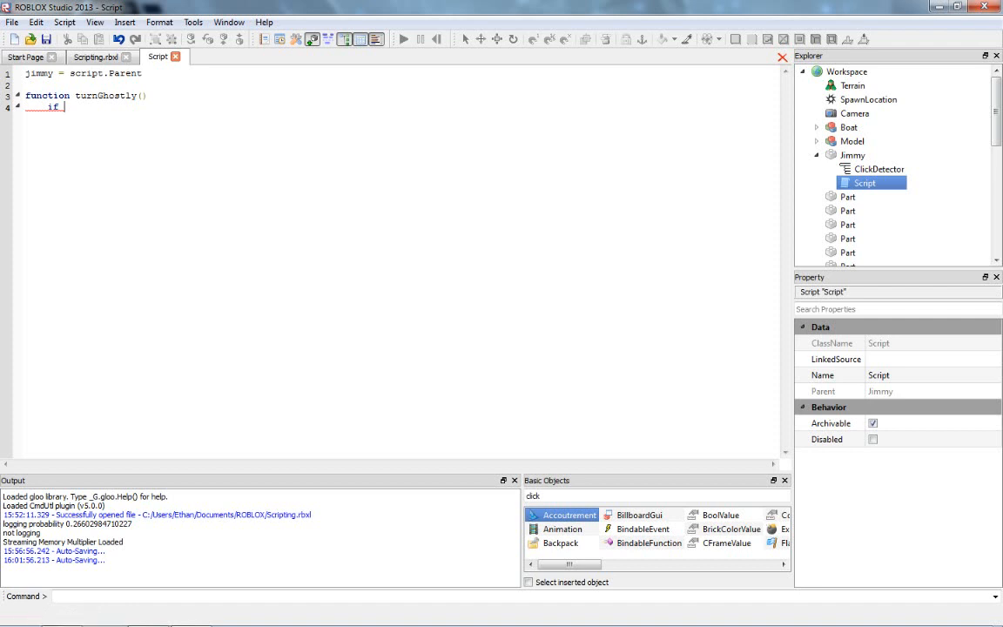
left_click(853, 155)
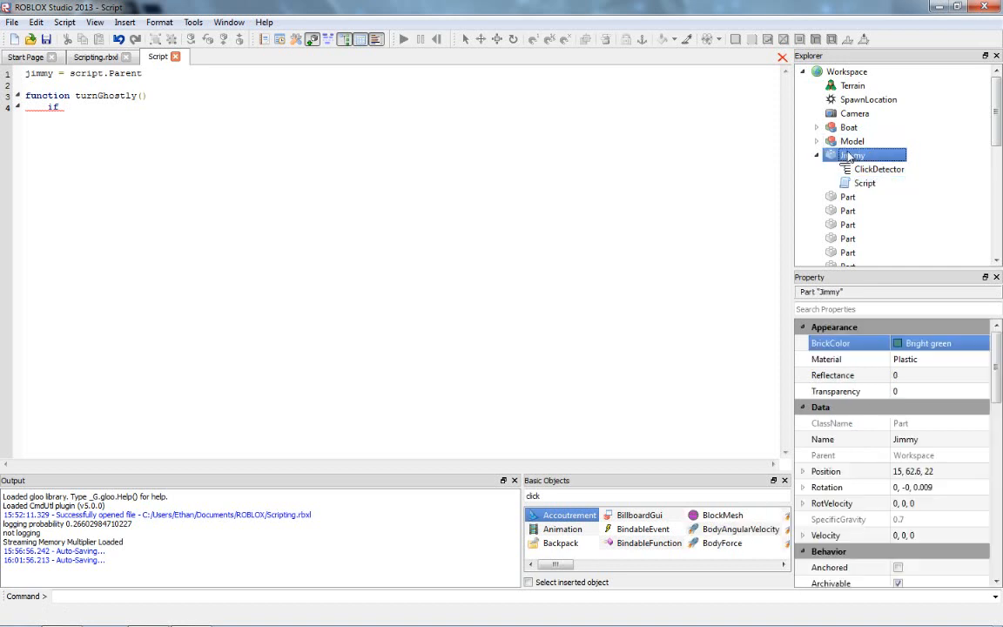
left_click(864, 183)
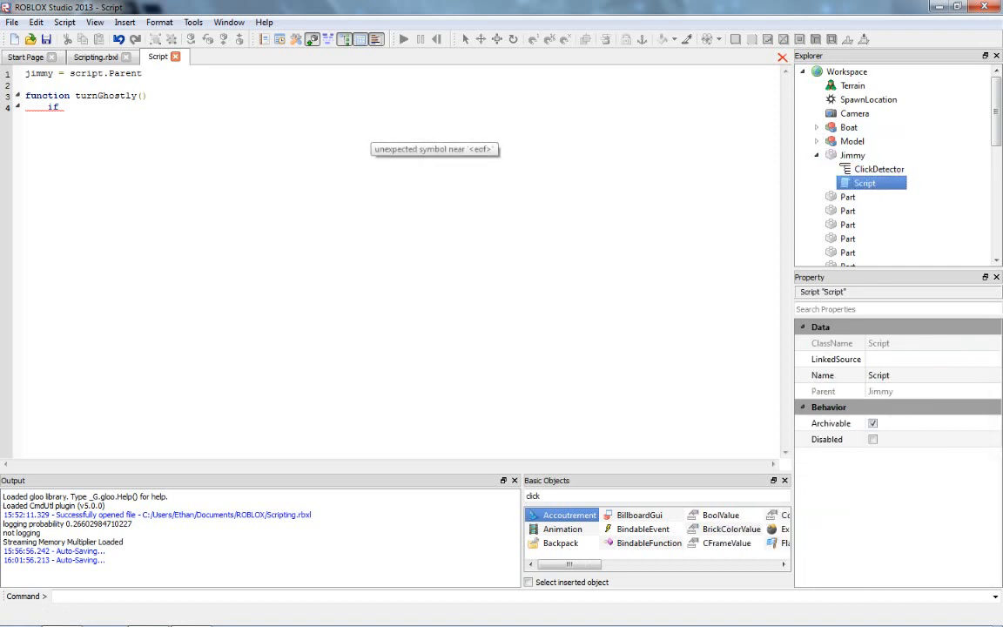
- Write the if condition testing jimmy.Transparency against 0, with 'then' and a '--do stuff' comment
type("jimmy.T")
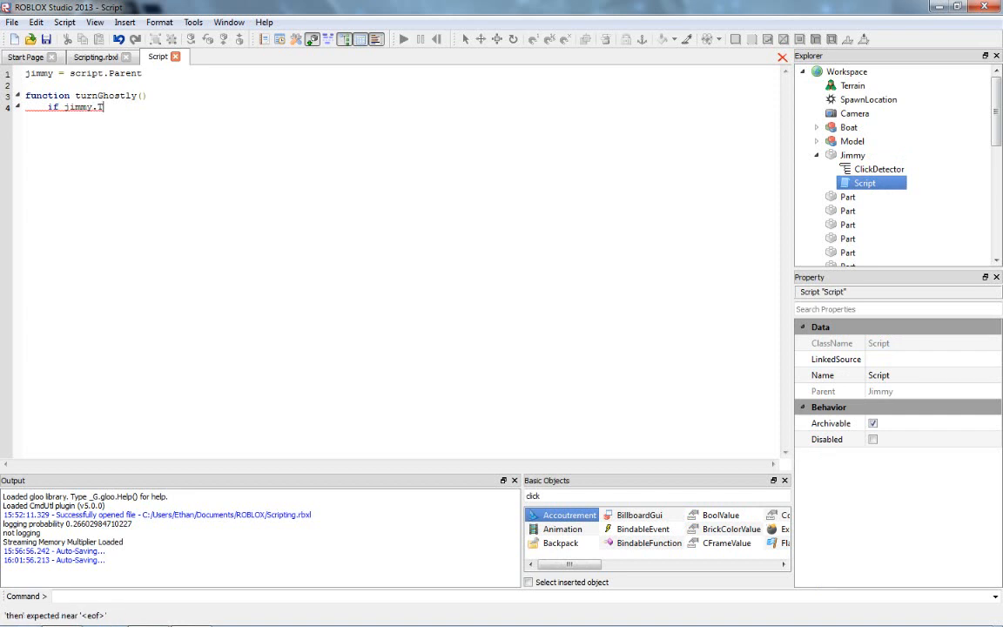
type("ransparency")
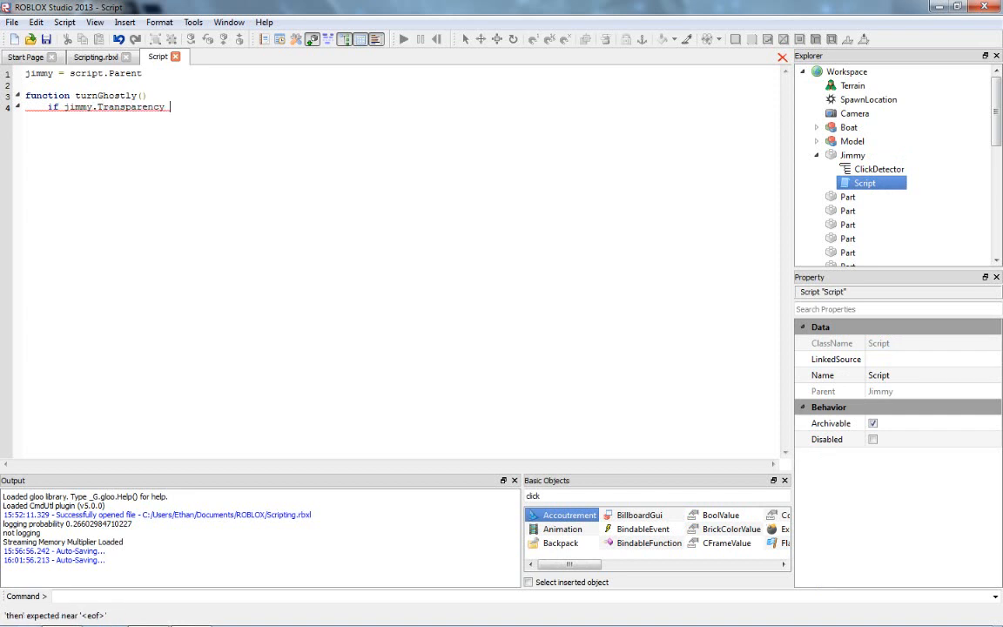
type("==")
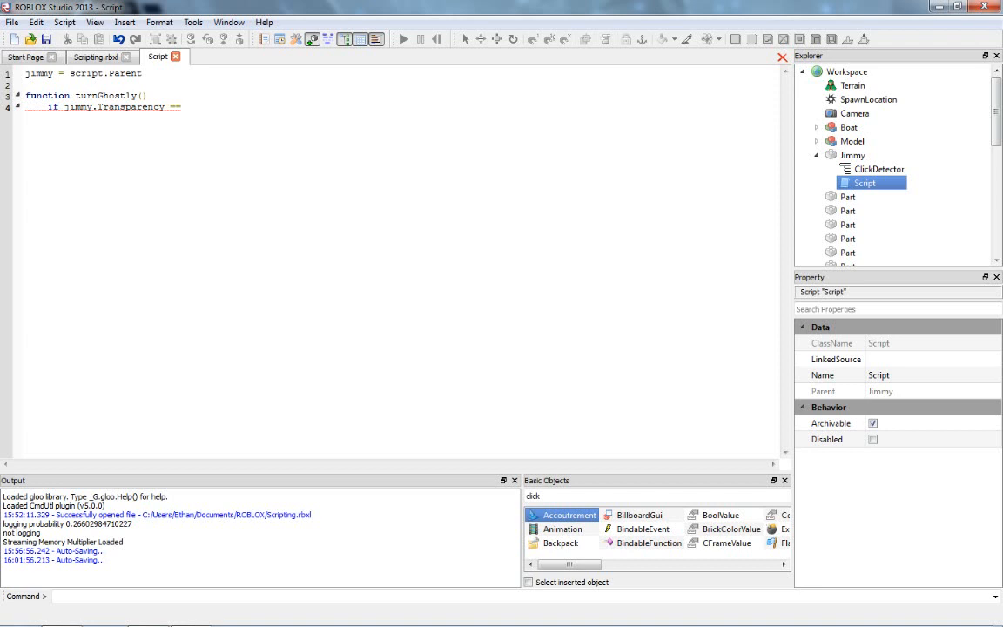
type("=")
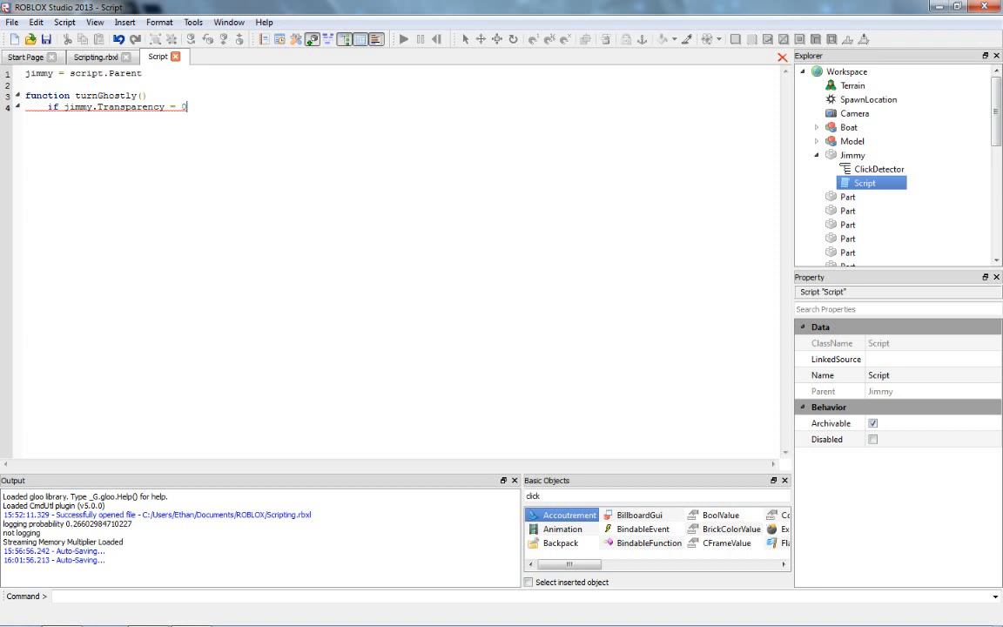
type("then")
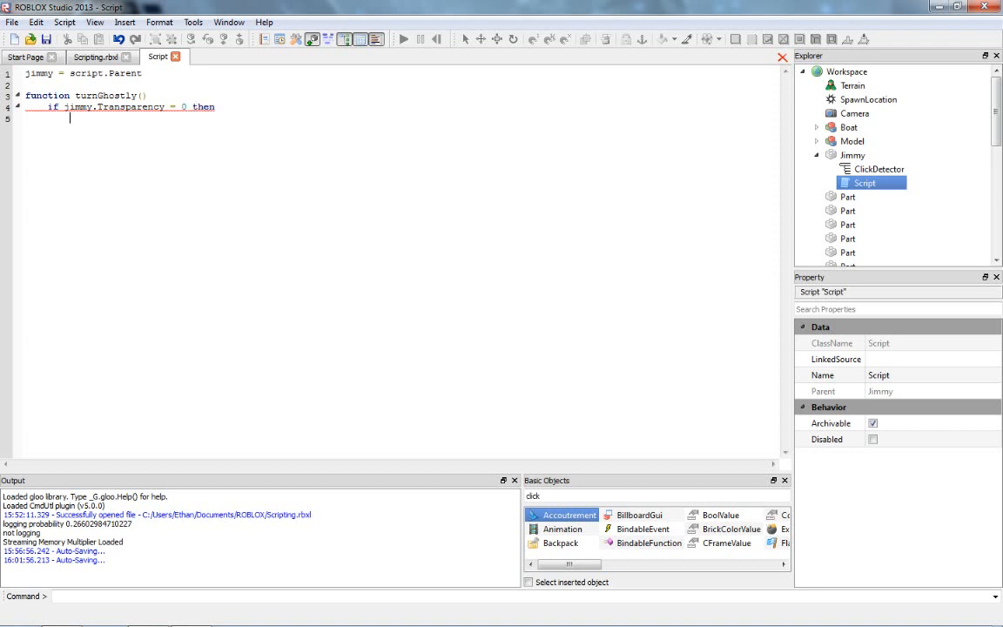
type("--do stuff")
type("end")
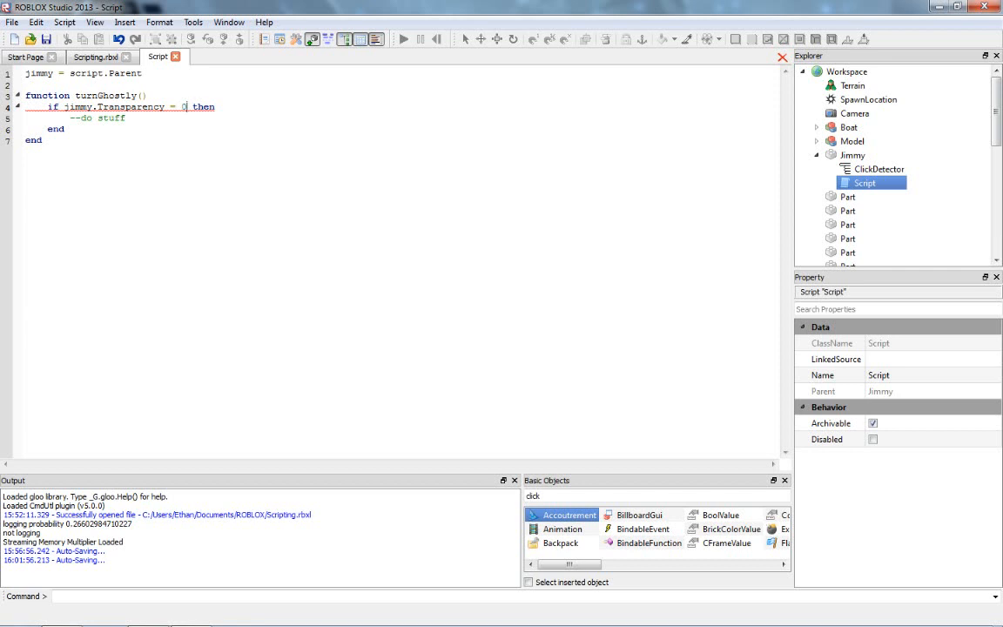
- Retype the condition's equals sign so Transparency is compared with ==
left_click_drag(66, 106, 185, 107)
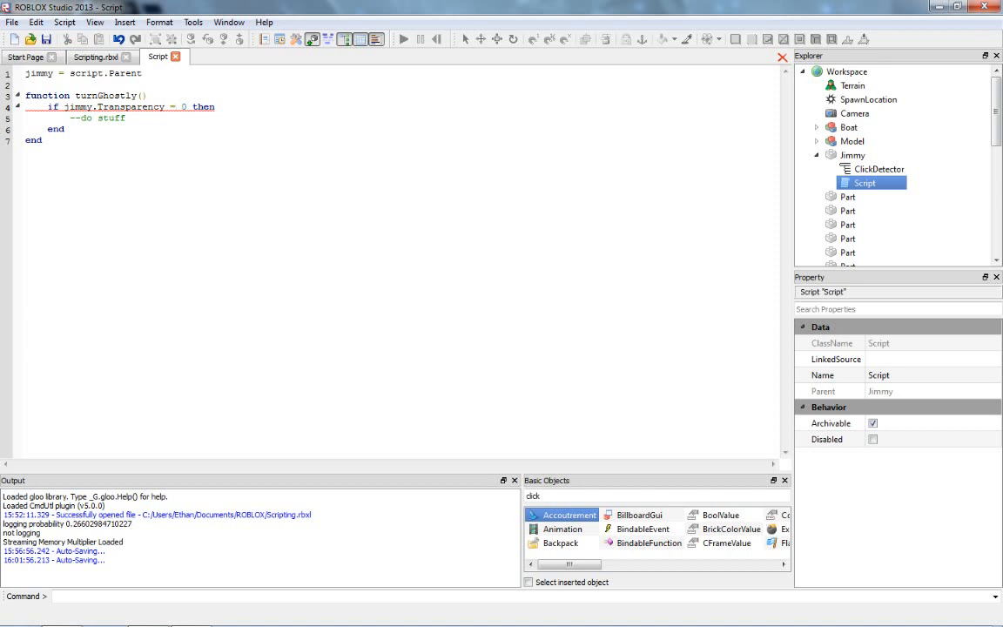
key("Backspace")
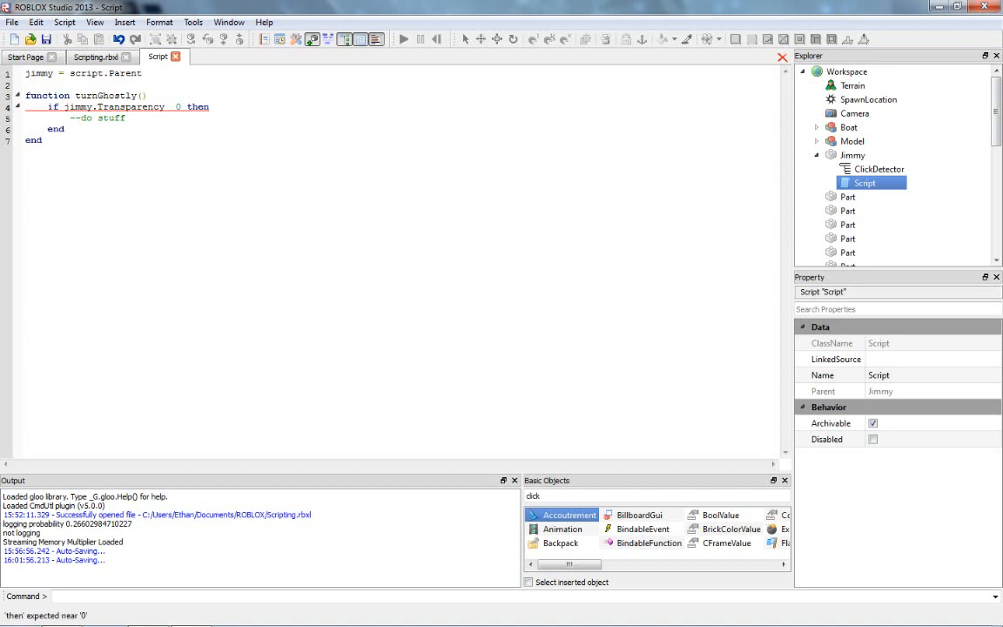
type("==")
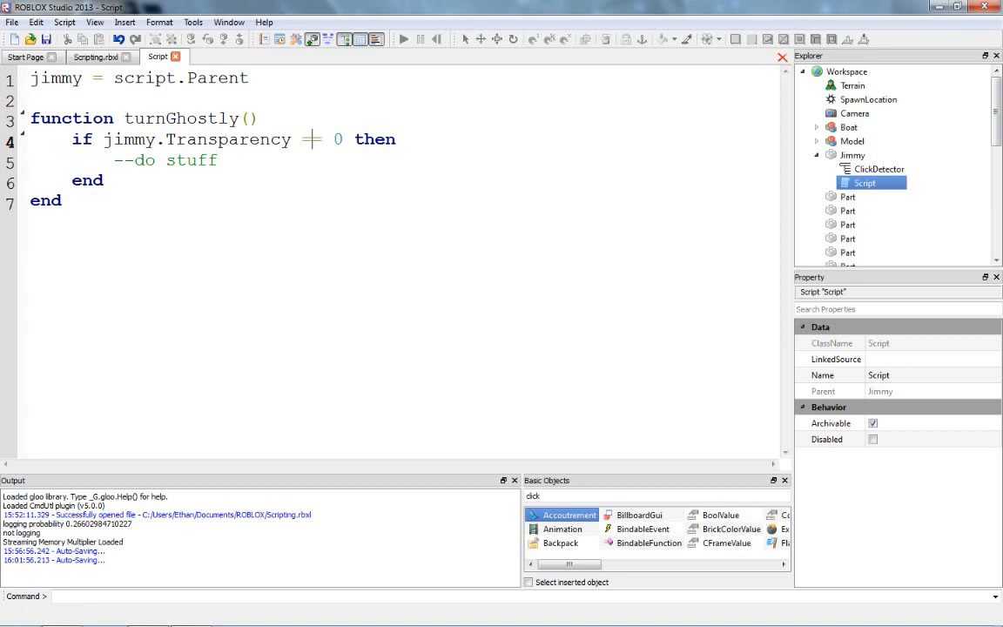
type("=")
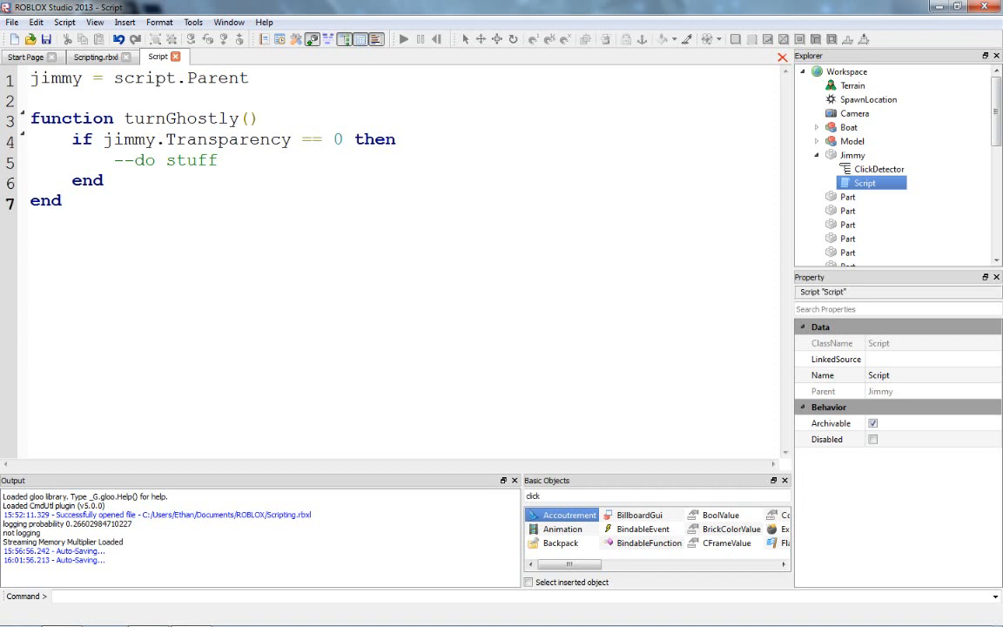
- Clear the '--do stuff' placeholder comment, leaving an empty line inside the if block
left_click(217, 160)
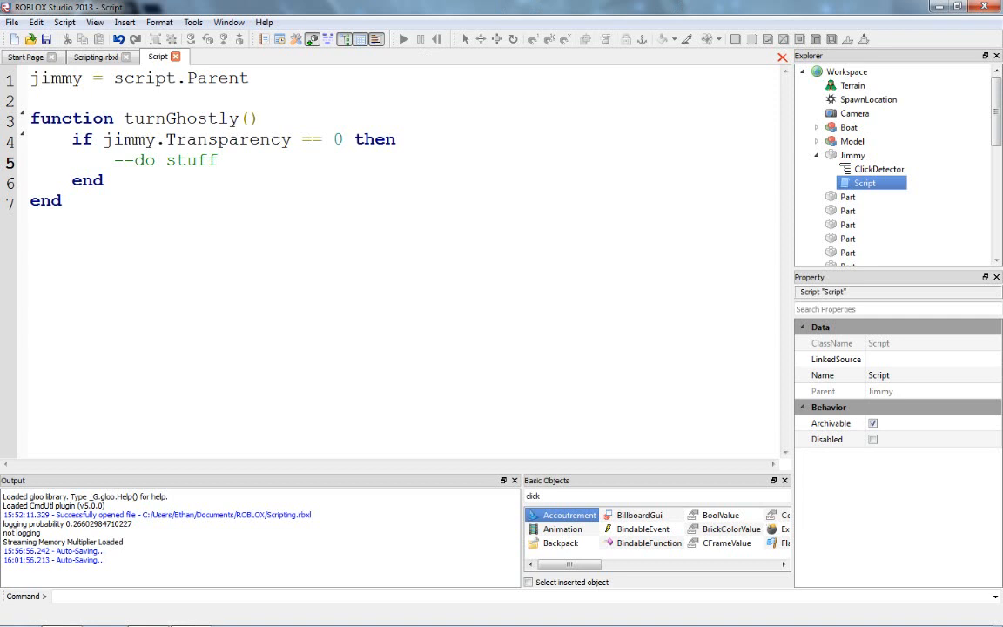
key("BackSpace")
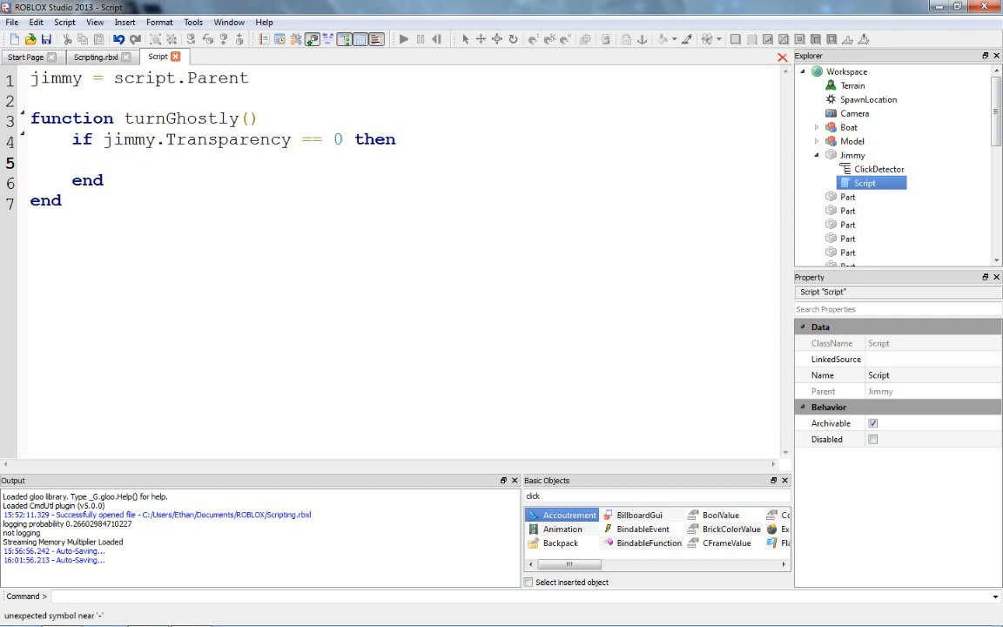
type("--")
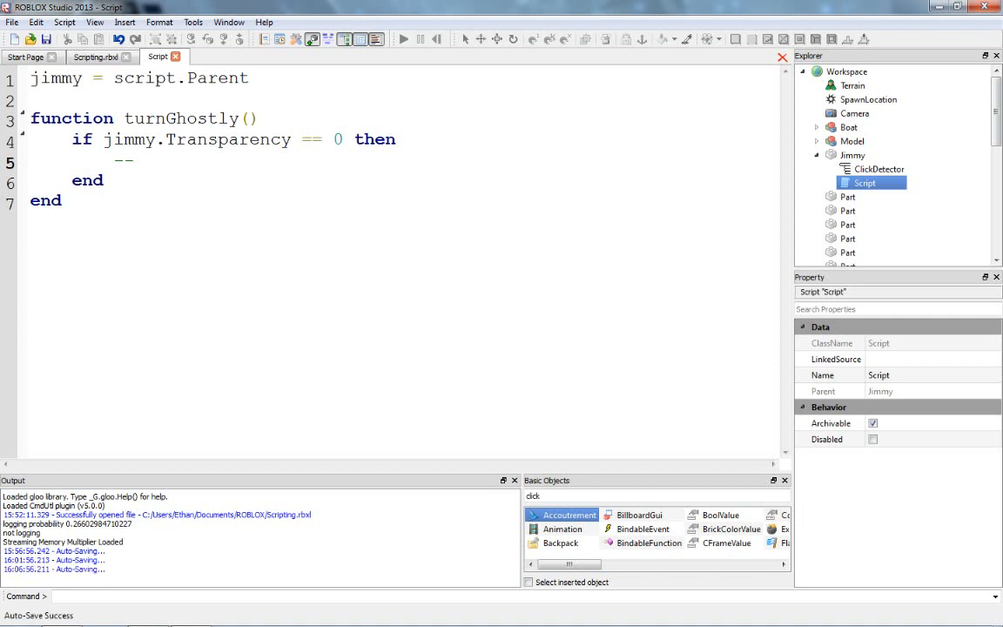
type("sldkfdsjkl")
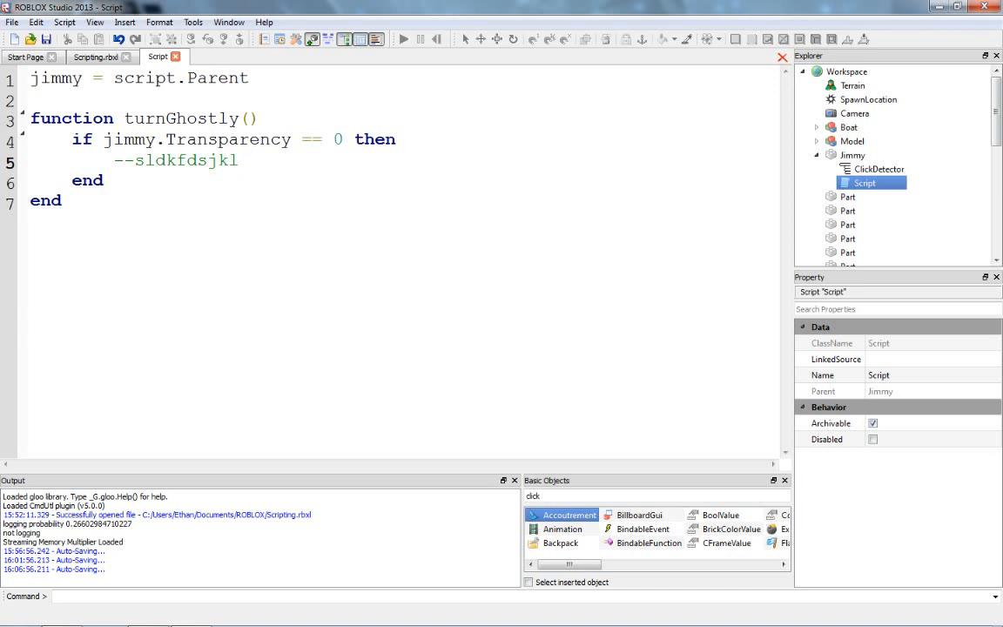
key("BackSpace")
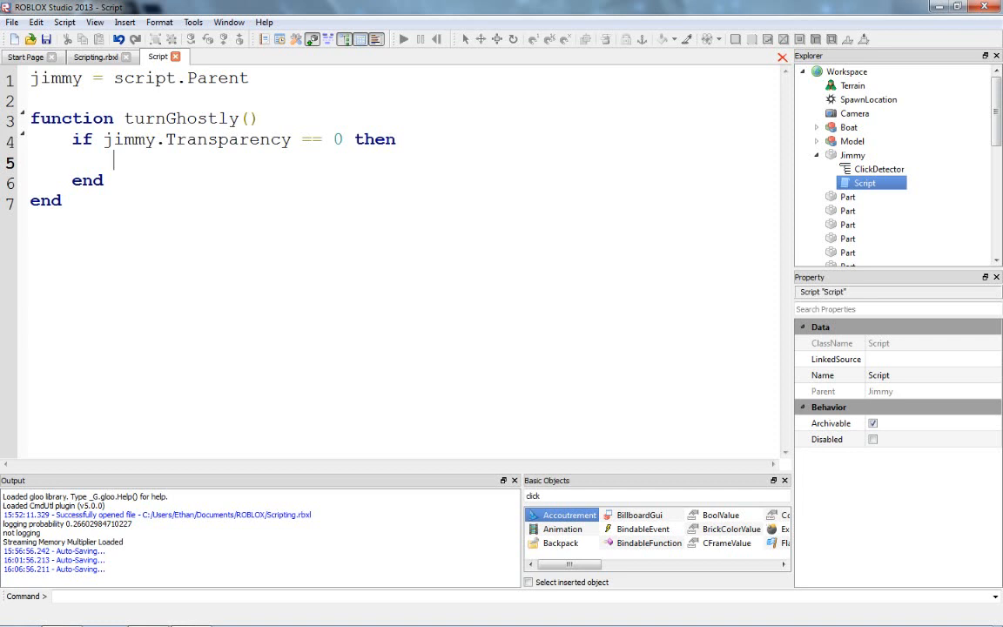
- Set jimmy.Transparency = 1 inside the if block, try 'else', then restore the closing 'end'
type("jimmy.Transparency = 1")
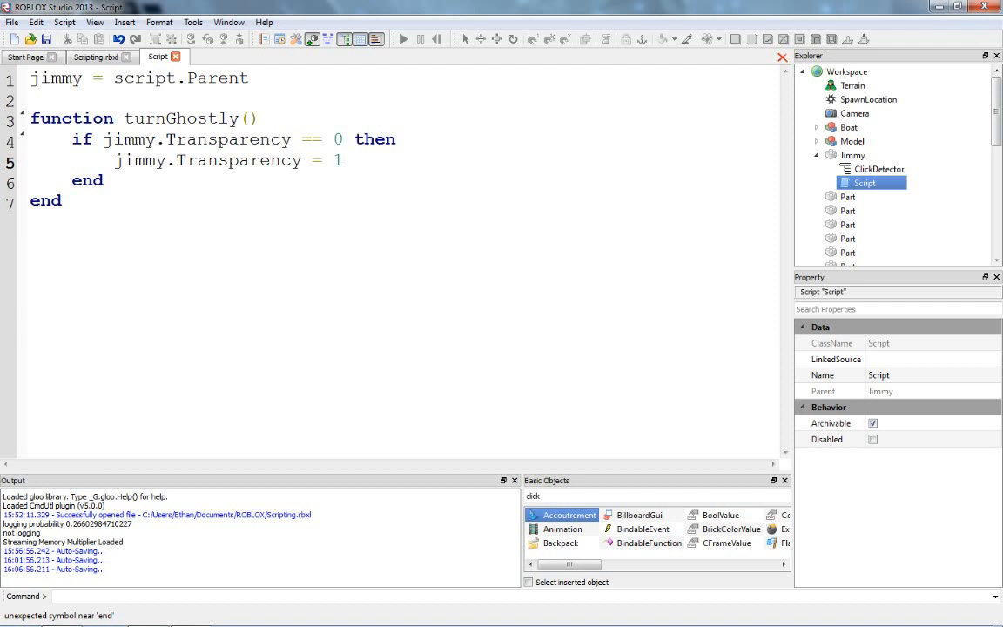
left_click(324, 139)
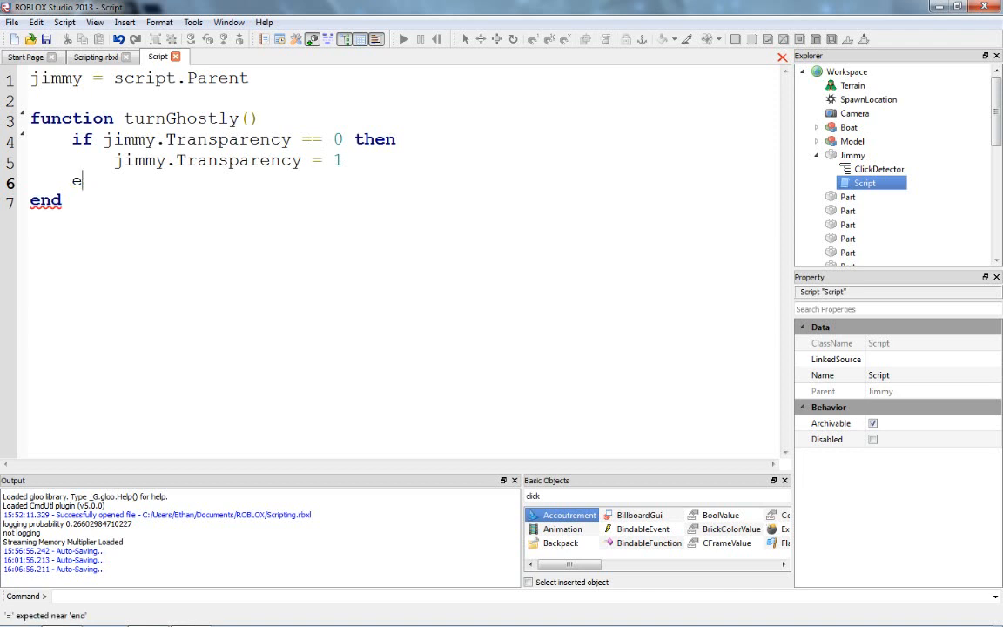
type("lse")
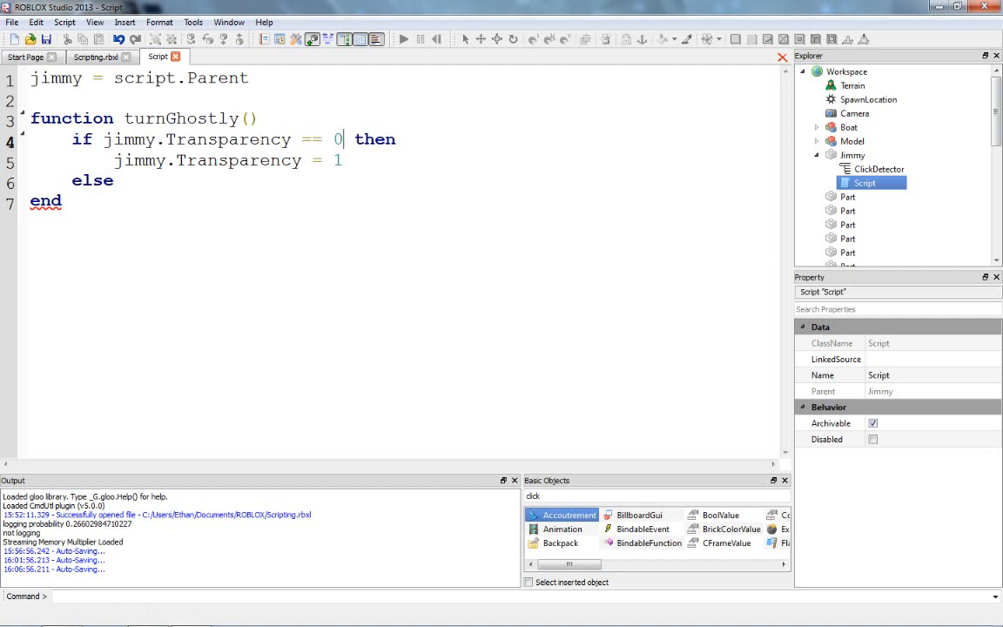
key("Backspace")
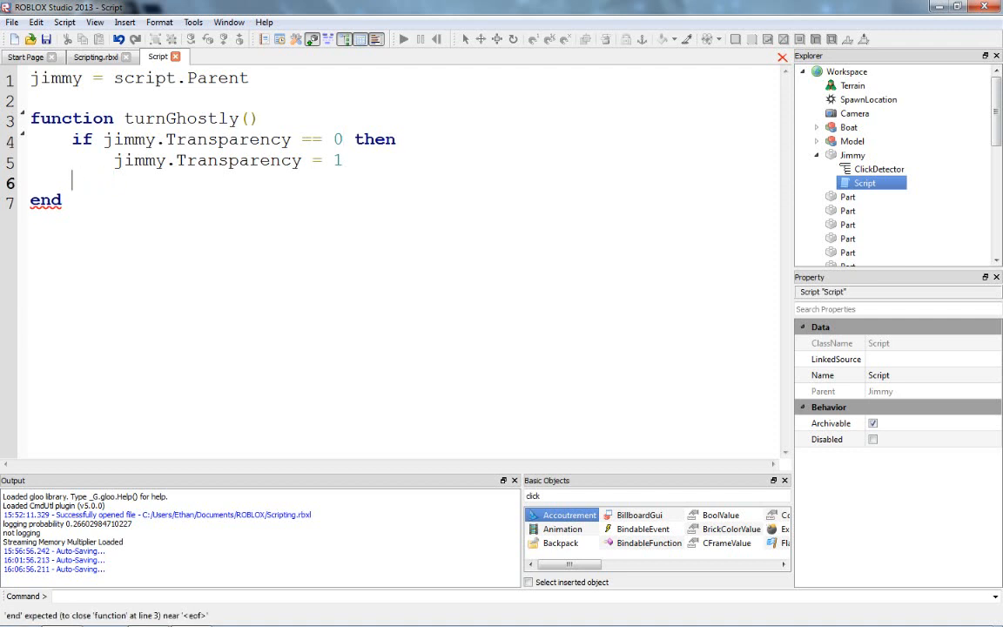
type("end")
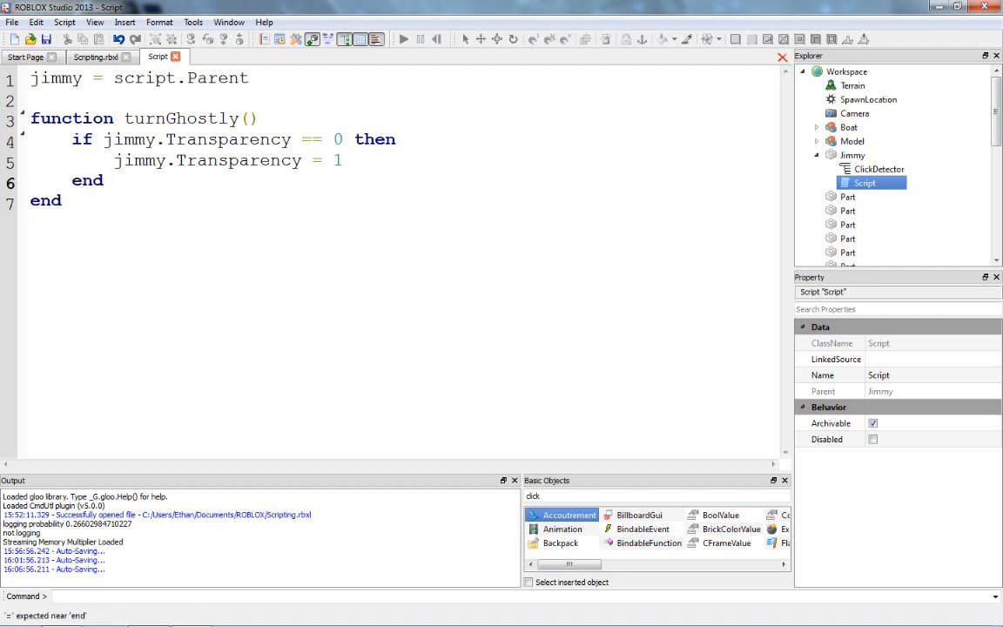
key("enter")
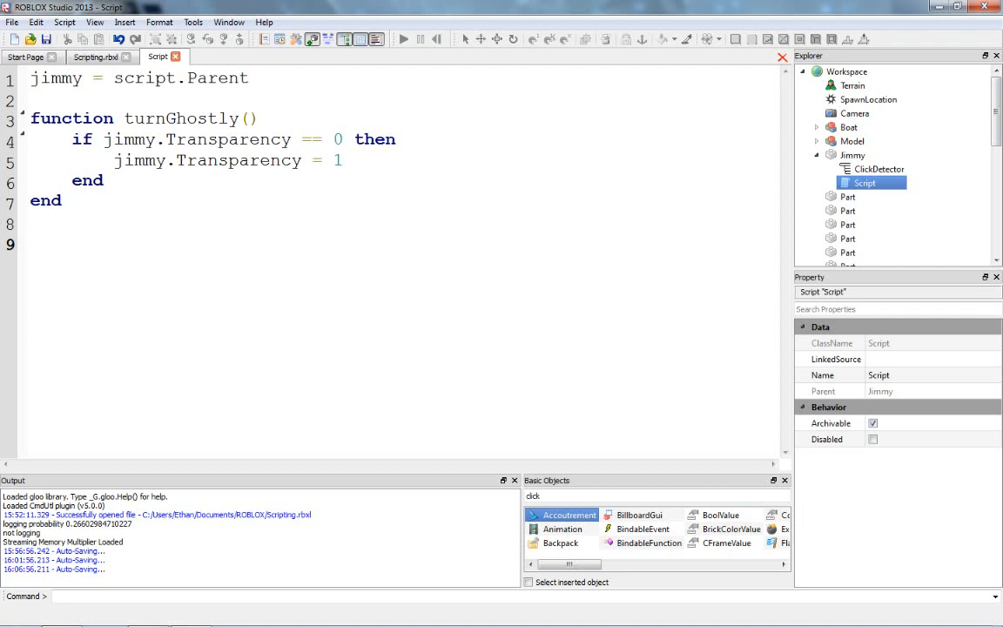
type("jimmy.")
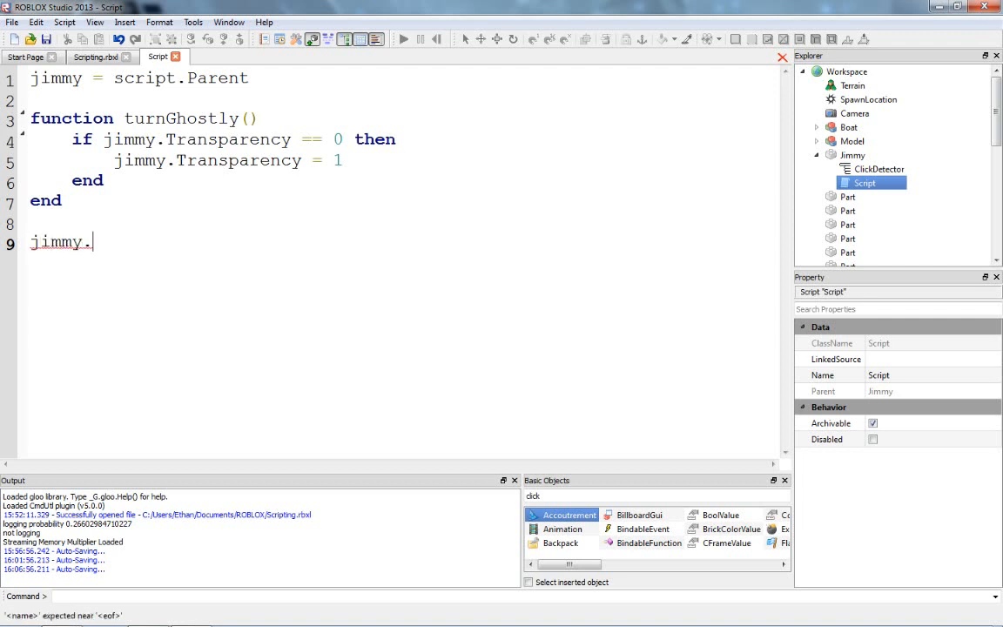
type("Touched")
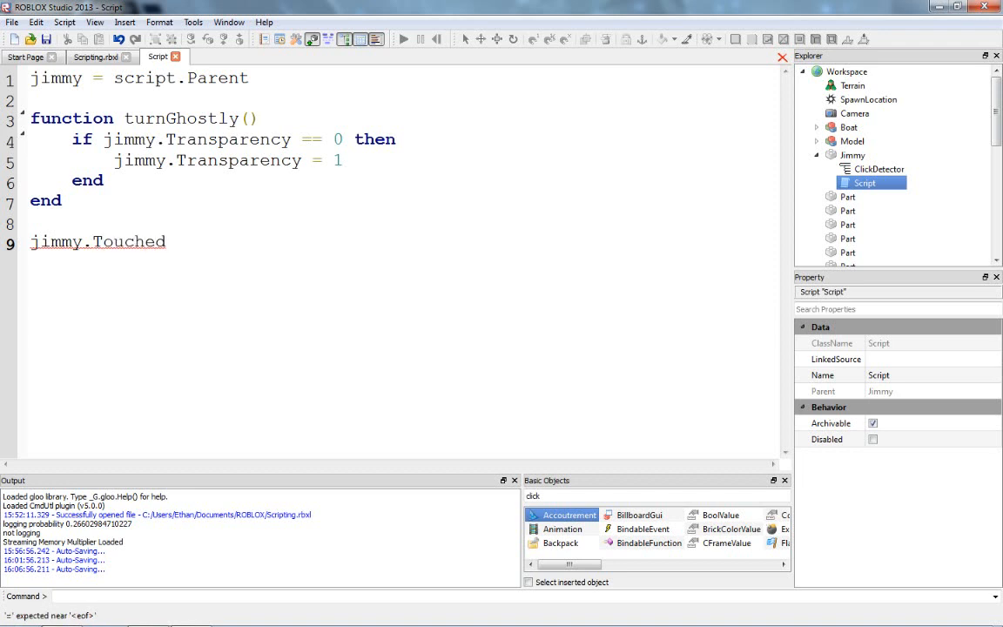
type(":connect(")
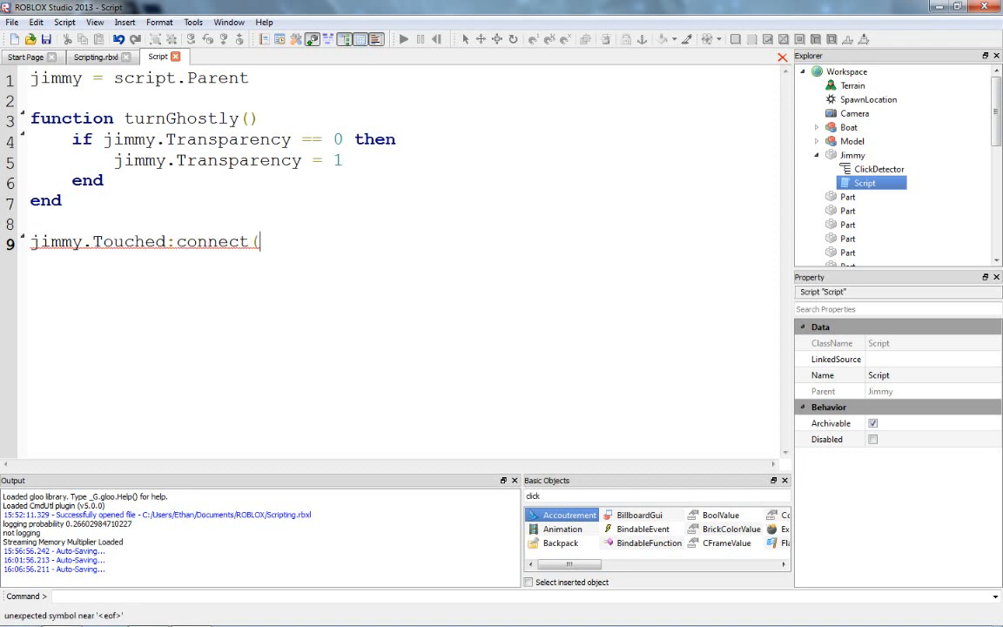
type("turnGhos")
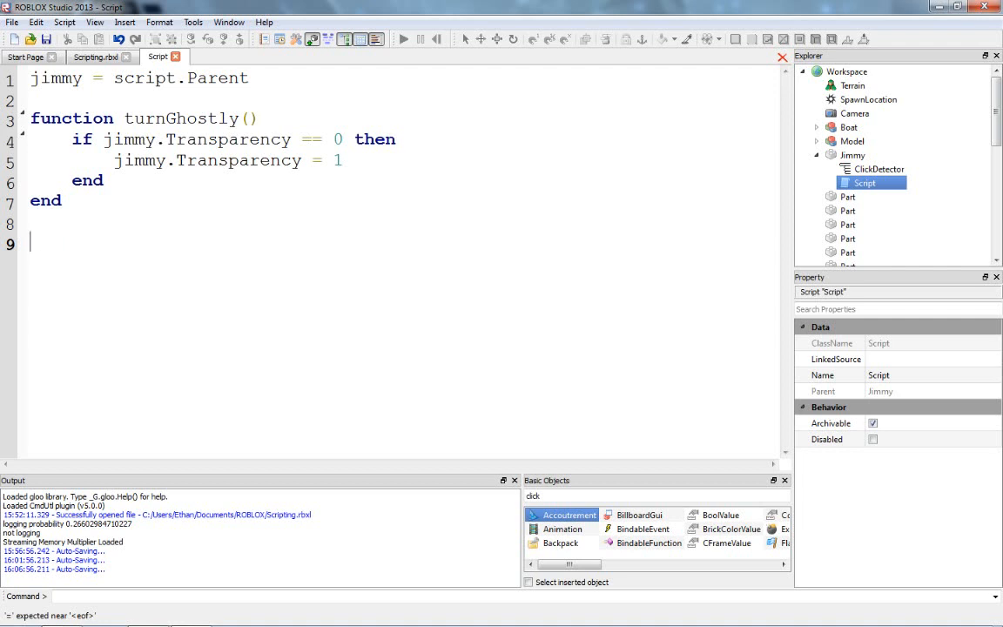
left_click(877, 169)
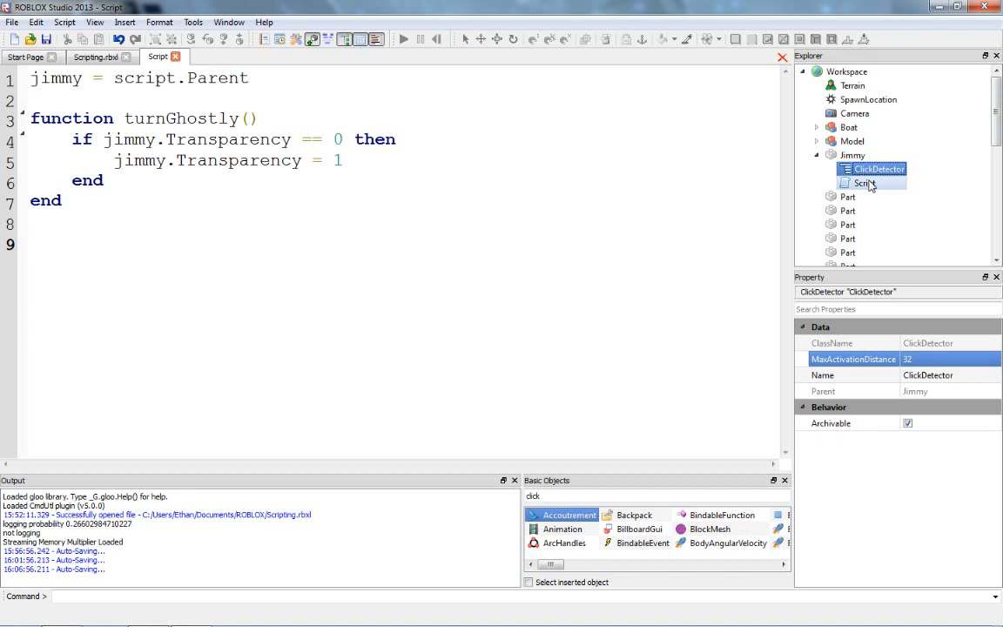
left_click(864, 183)
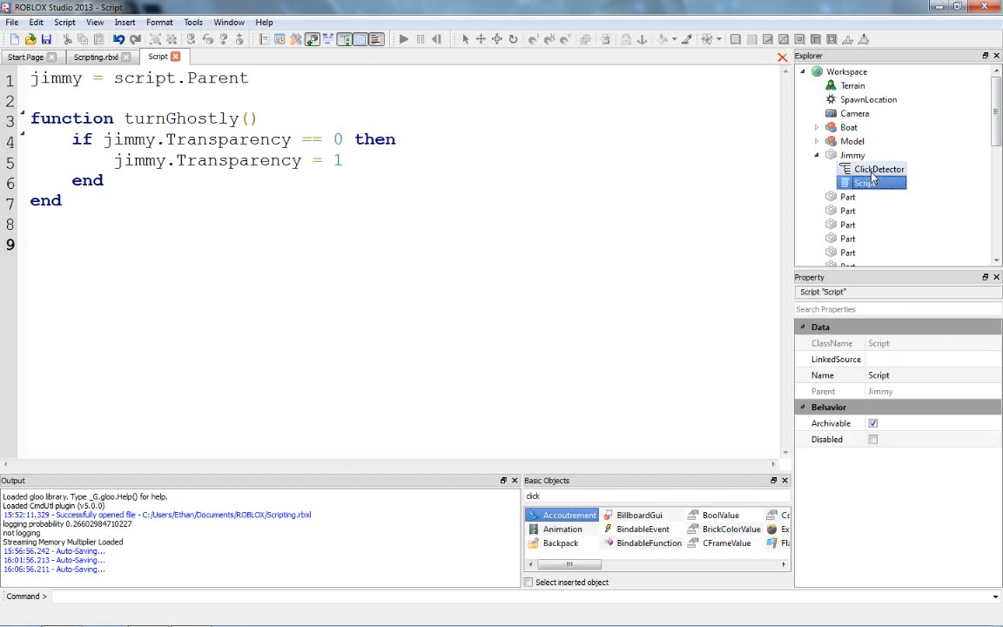
left_click(864, 182)
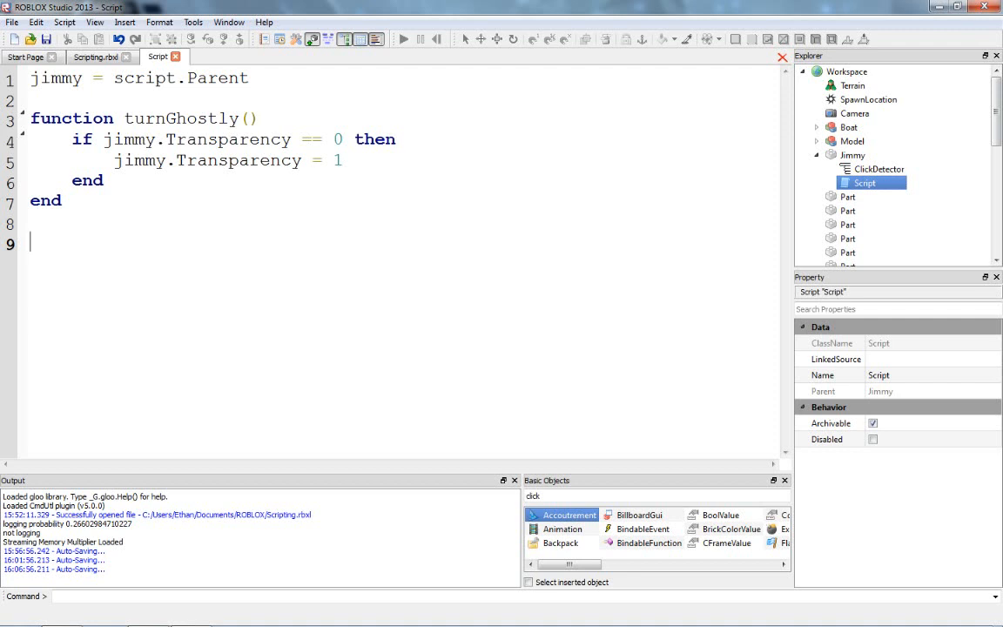
- Write jimmy.ClickDetector.MouseClick:connect(turnGhostly) on line 9
type("jii")
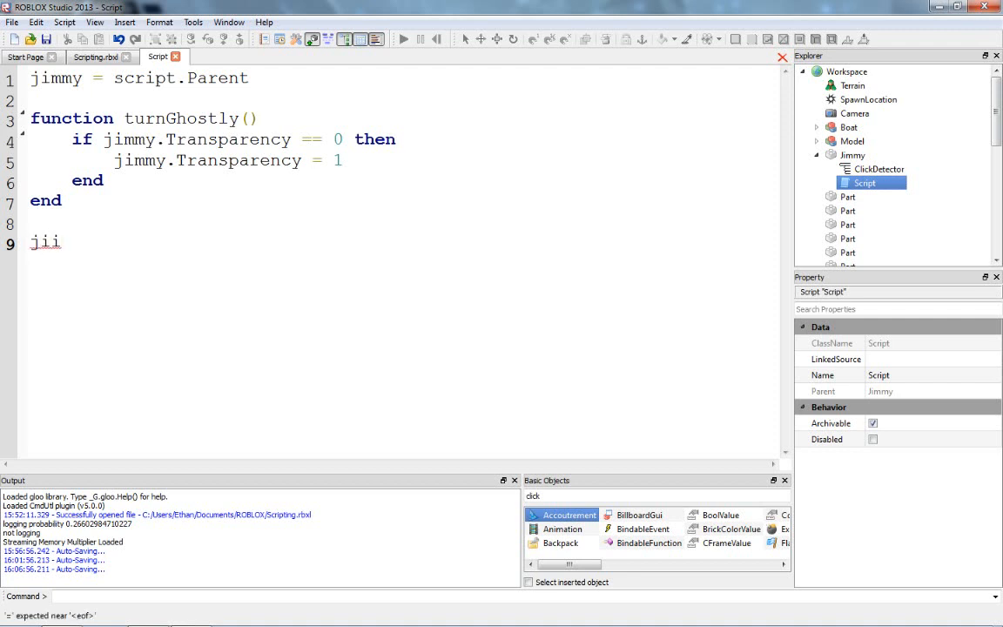
type("jimmy.")
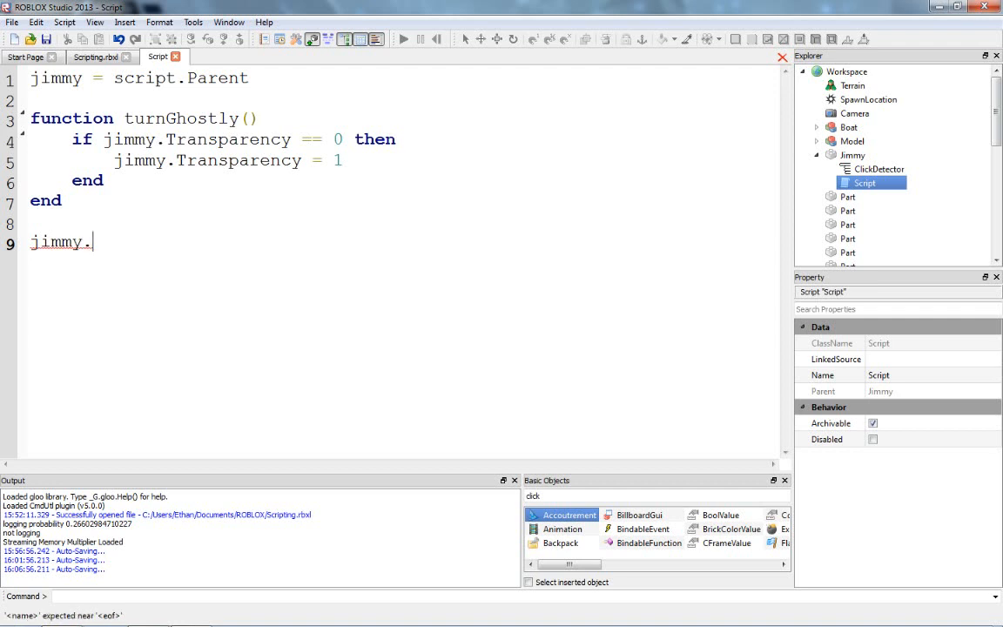
type("ClickDetec")
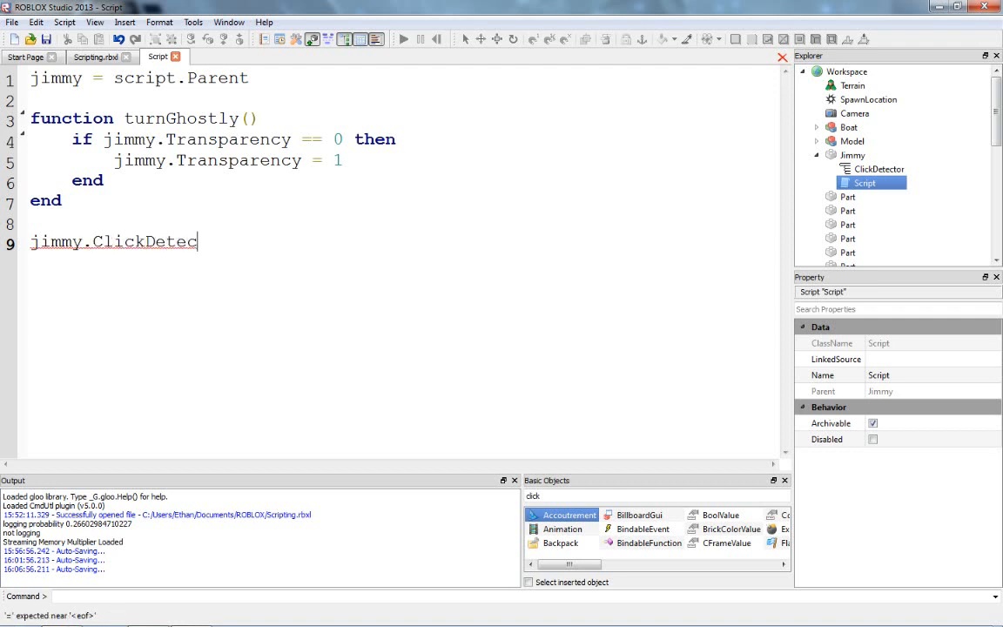
type("tor")
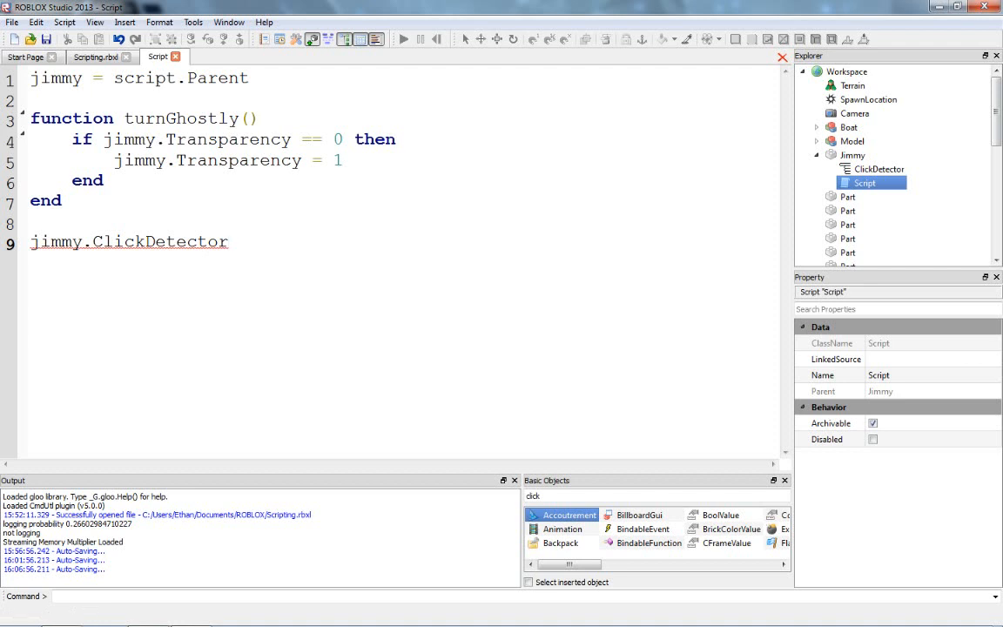
type(".")
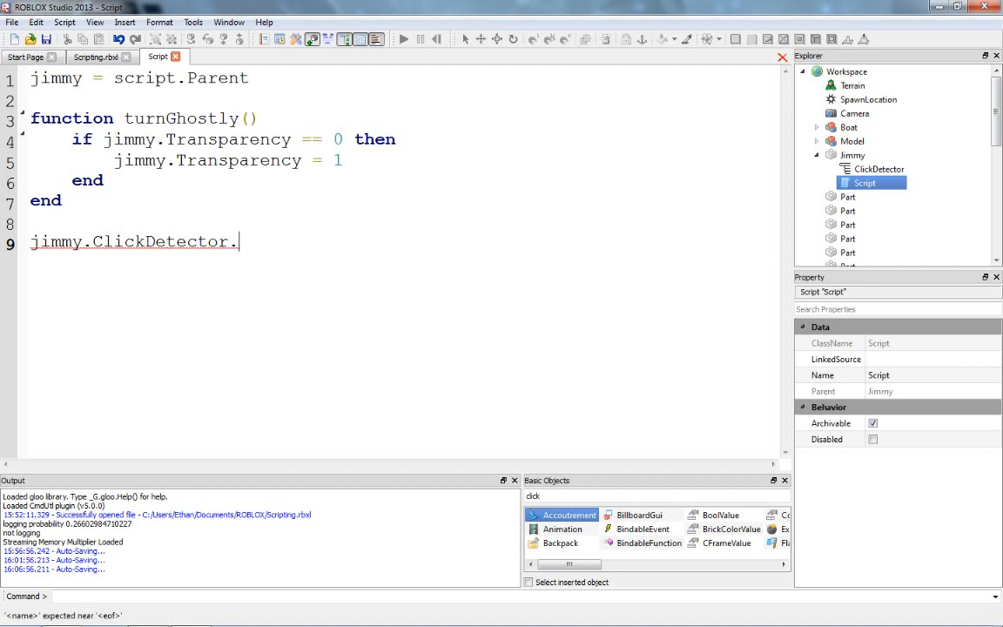
type("MouseClick")
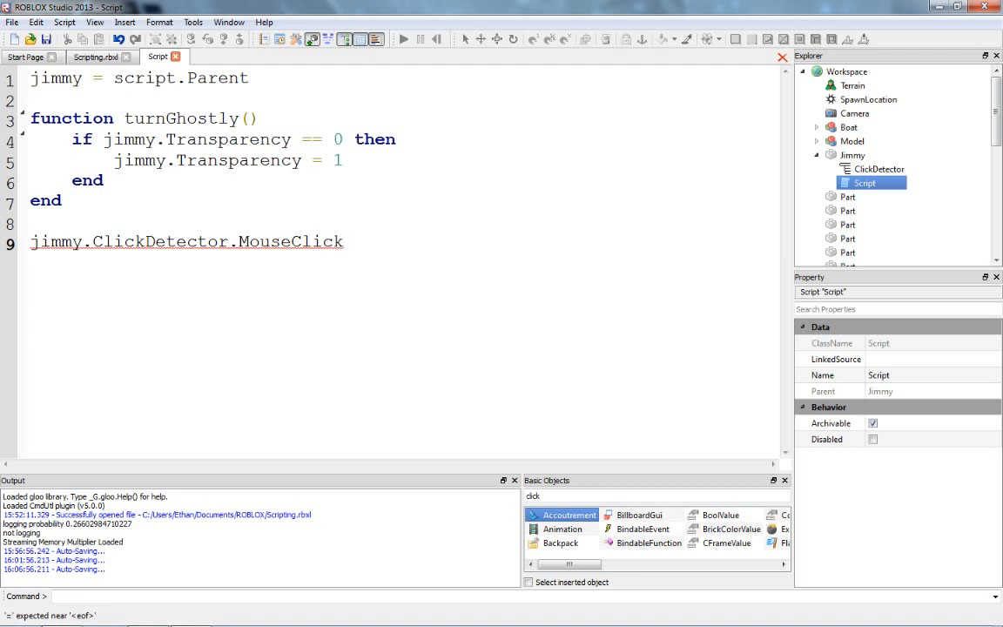
type(":connect(")
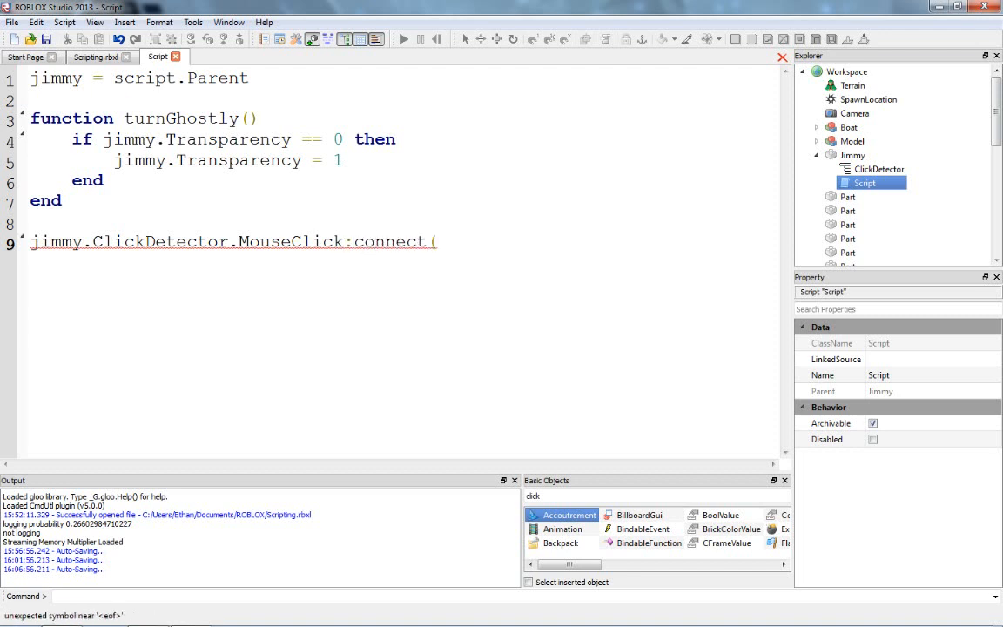
type("turnGhostlY")
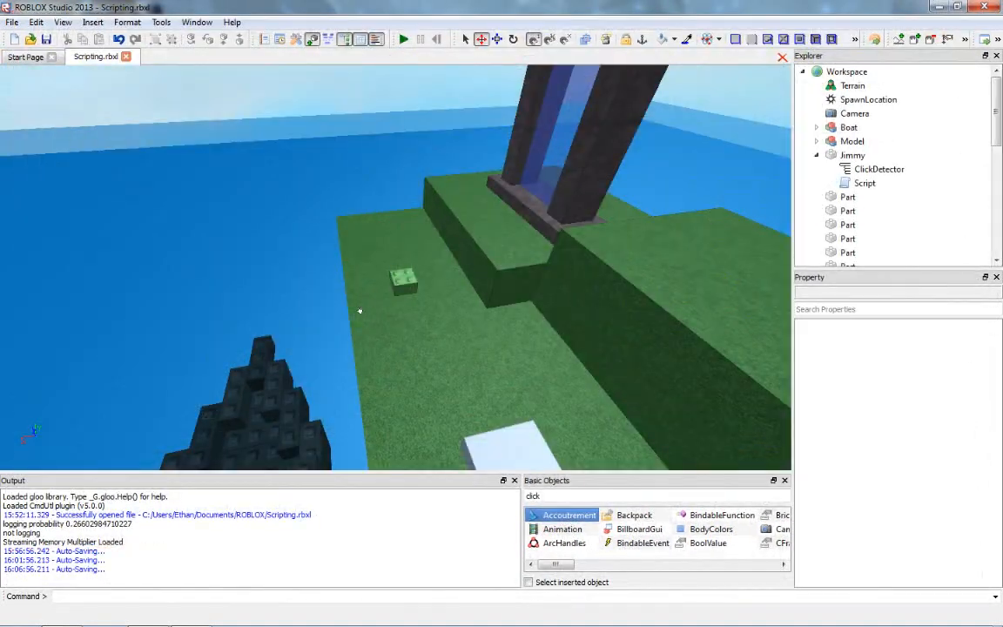
- Select the Jimmy brick and reopen its Script in the editor
left_click(853, 155)
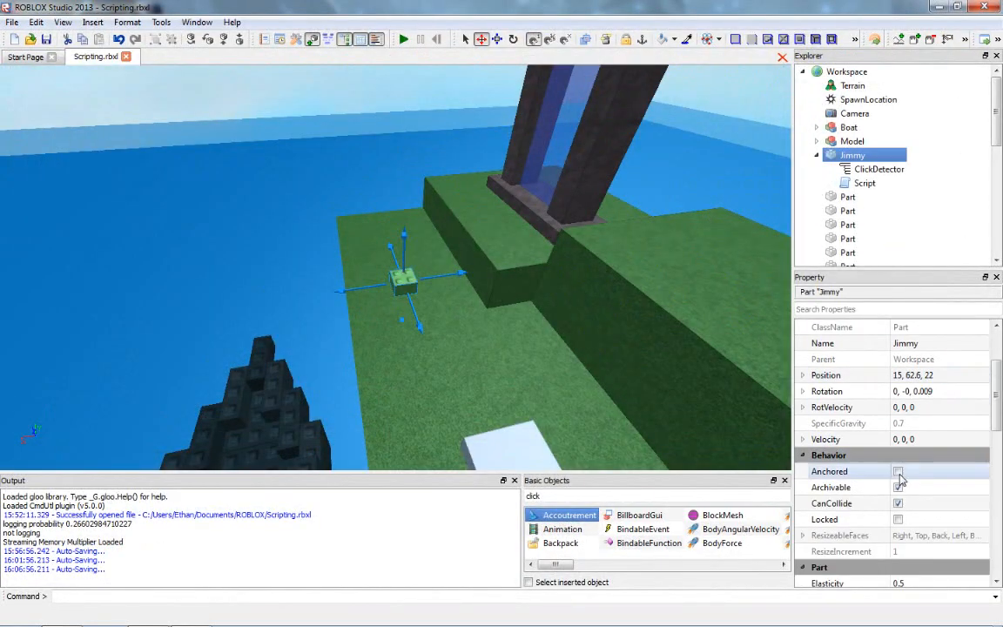
left_click(864, 183)
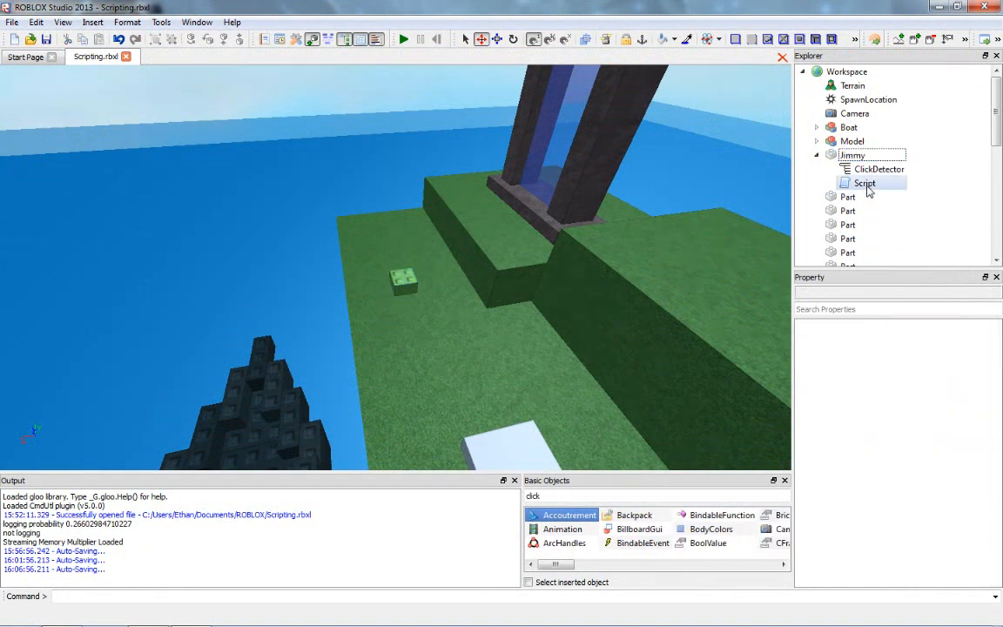
double_click(864, 183)
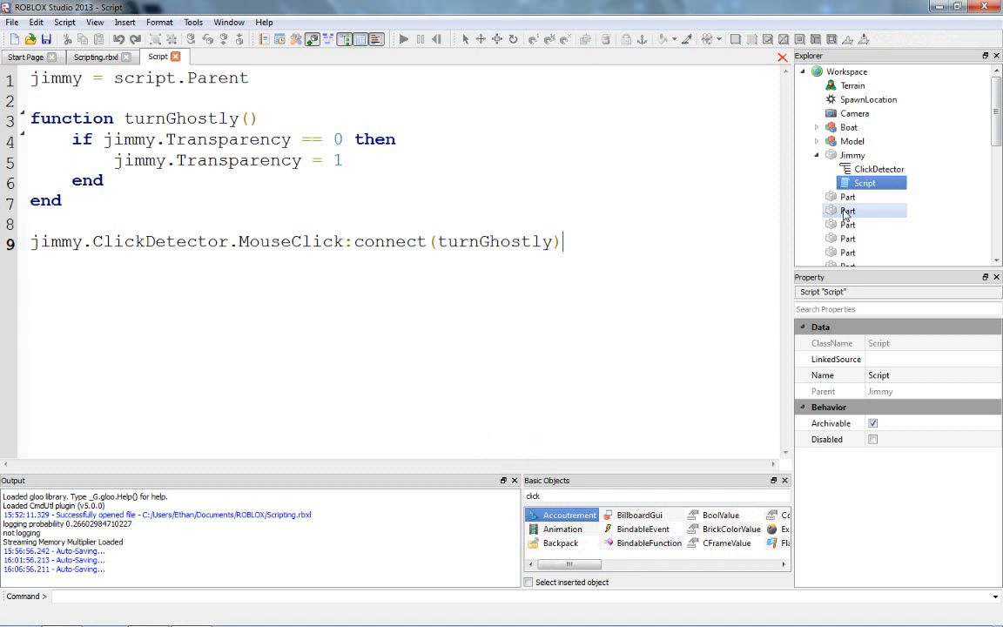
- Try 'Touch' in place of ClickDetector on line 9, restore ClickDetector, and close the script
left_click(877, 169)
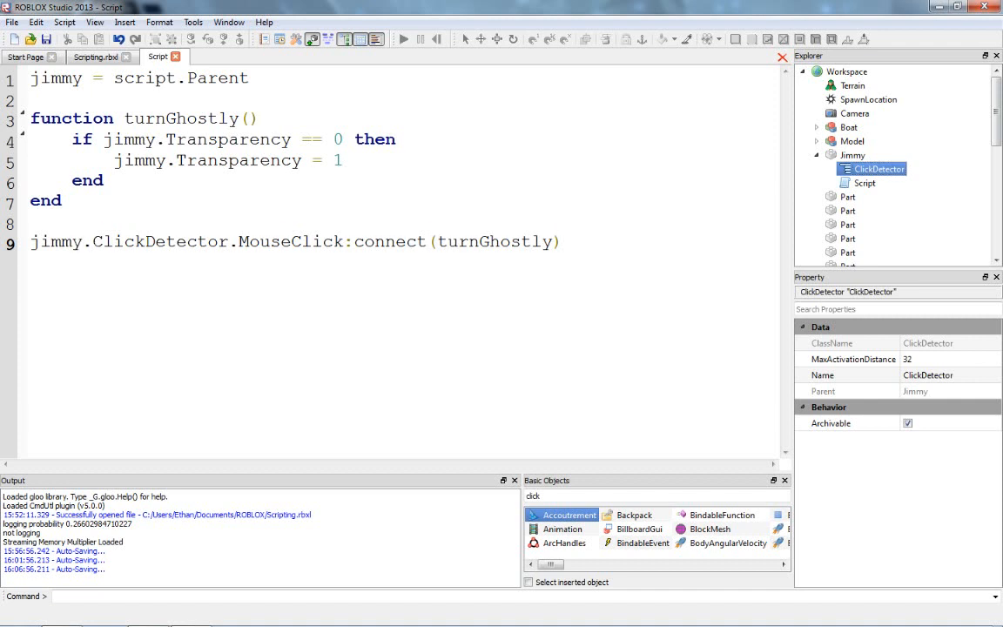
double_click(148, 240)
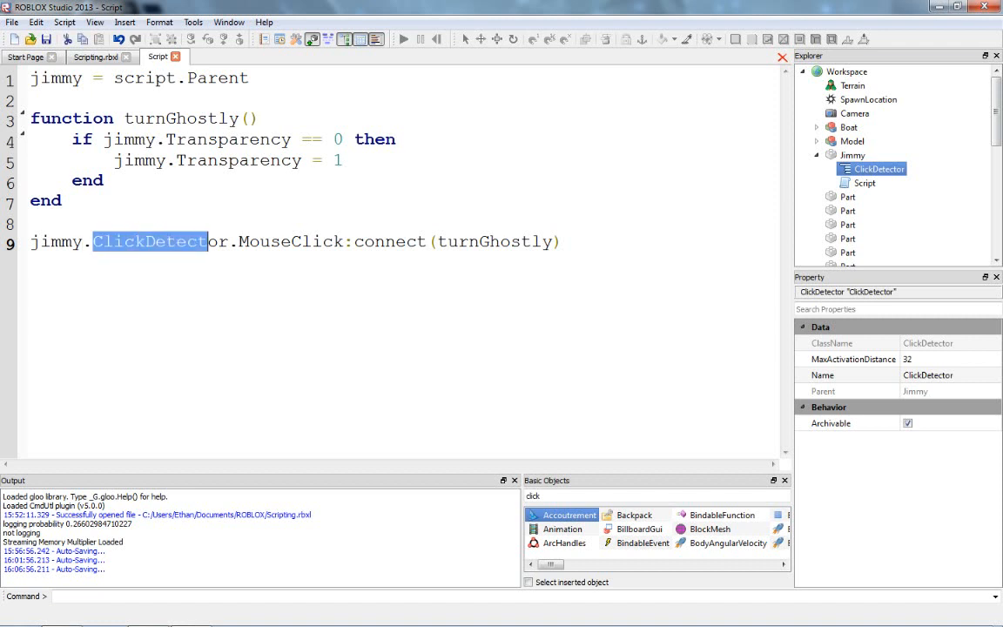
type("Touch")
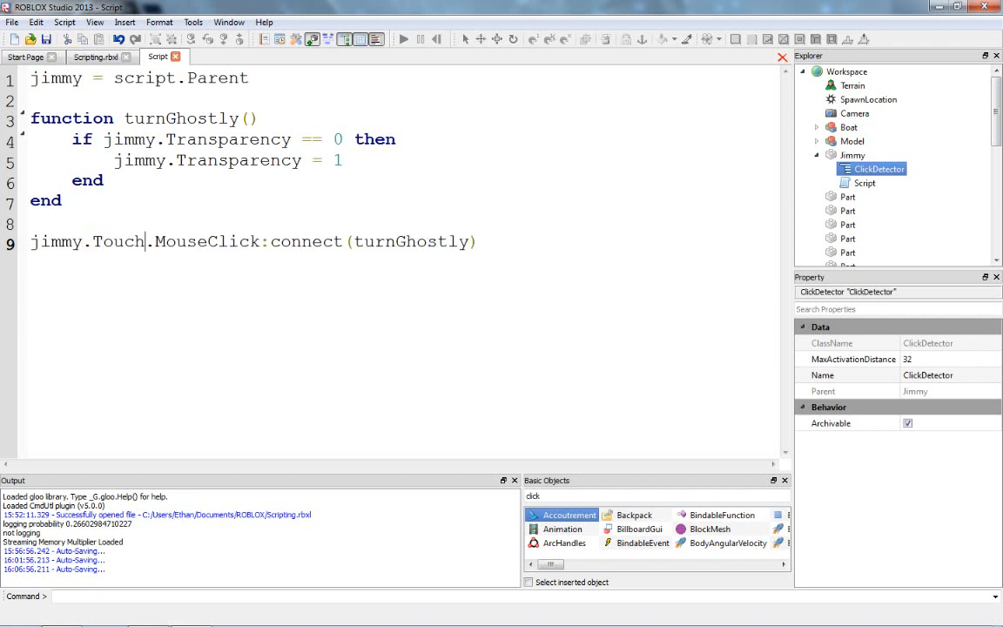
key("Backspace")
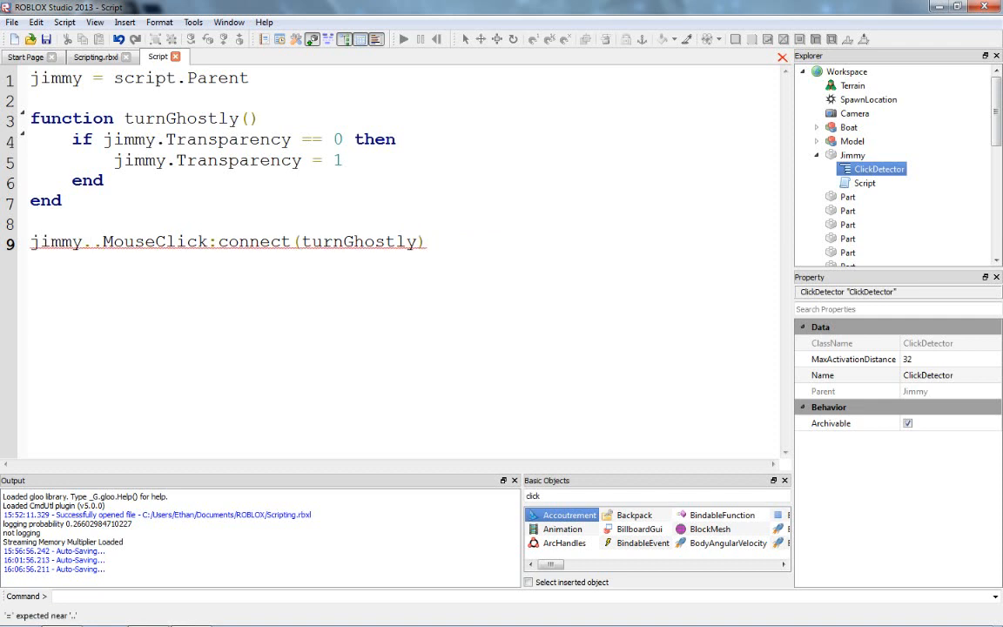
type("ClickDet")
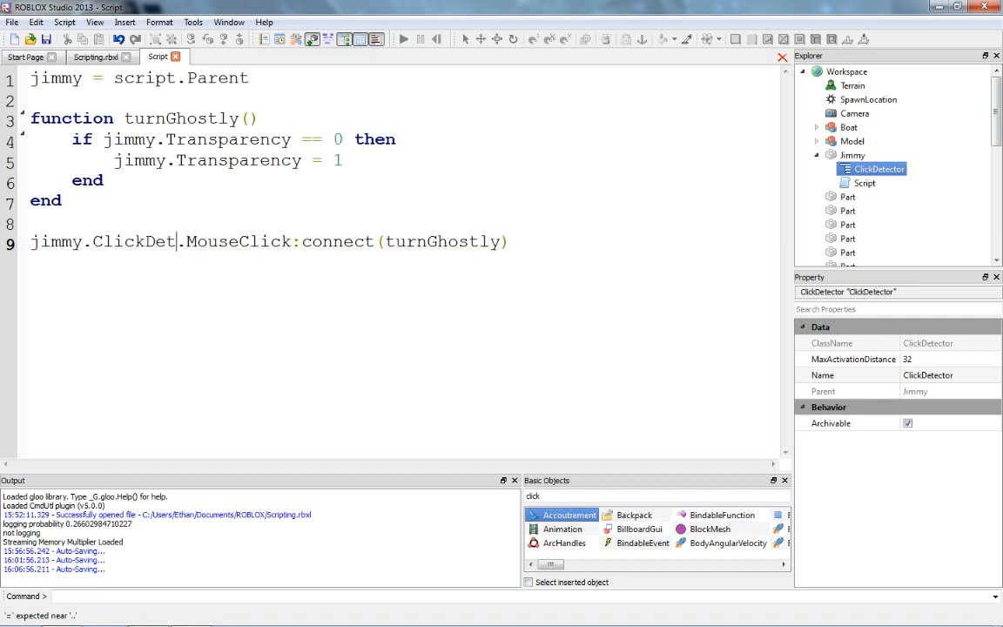
type("ector")
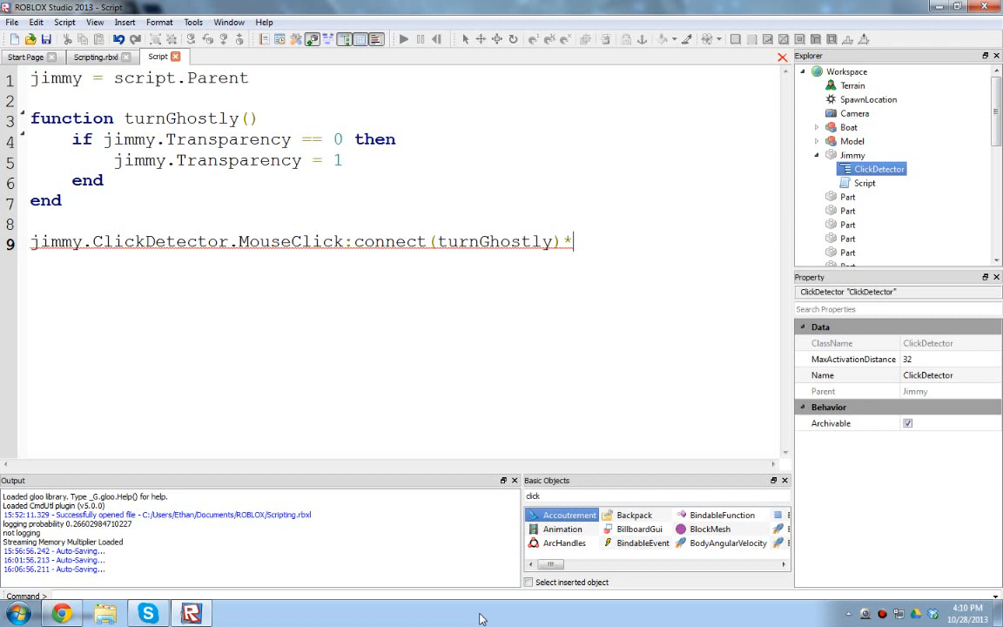
key("Backspace")
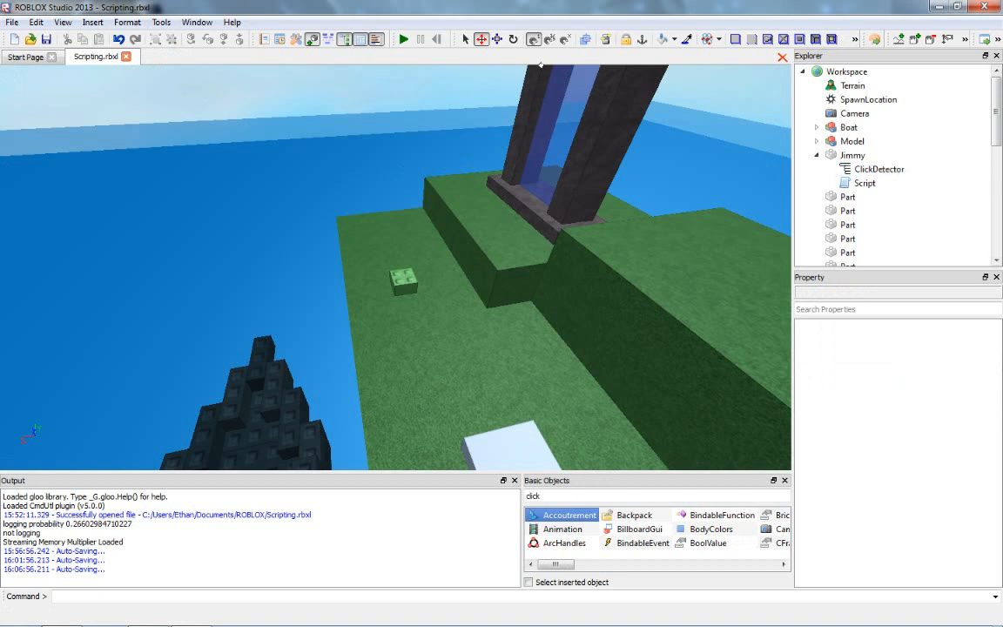
- Bring up the Object Browser from Help and select the Part class
left_click(231, 21)
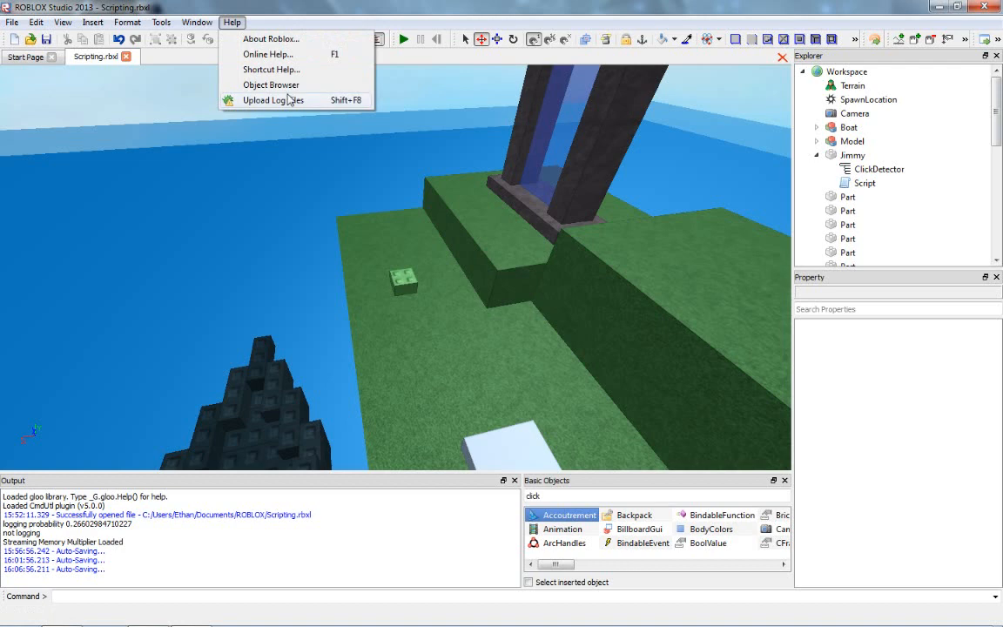
left_click(272, 84)
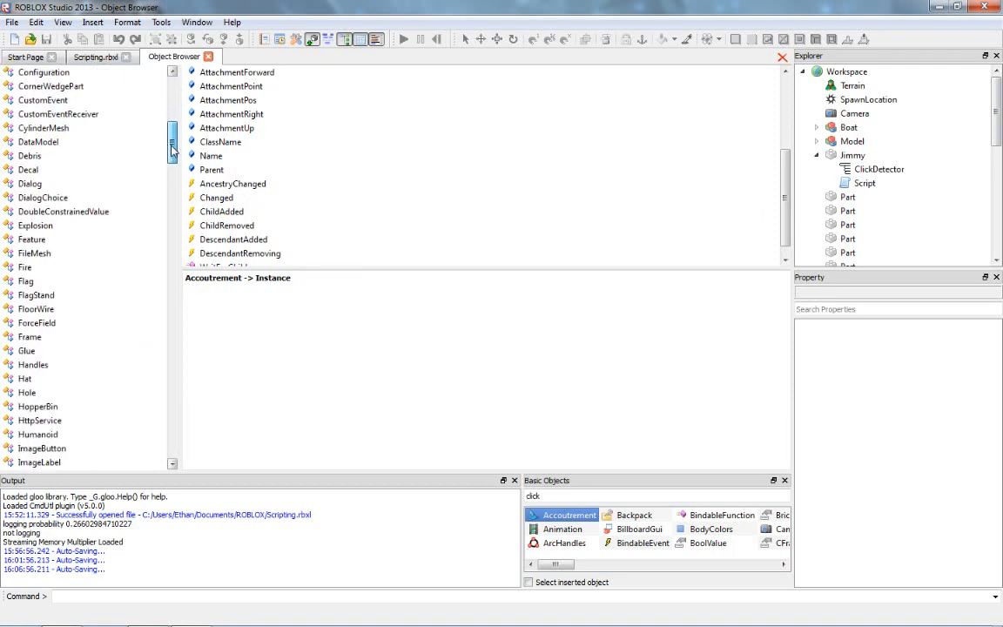
scroll("down", 3)
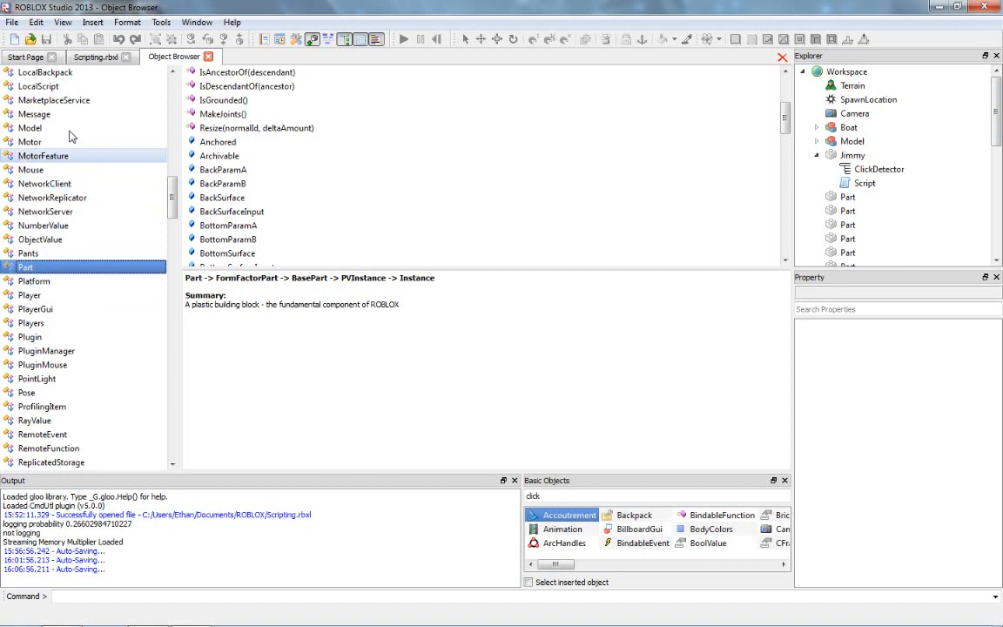
left_click(28, 253)
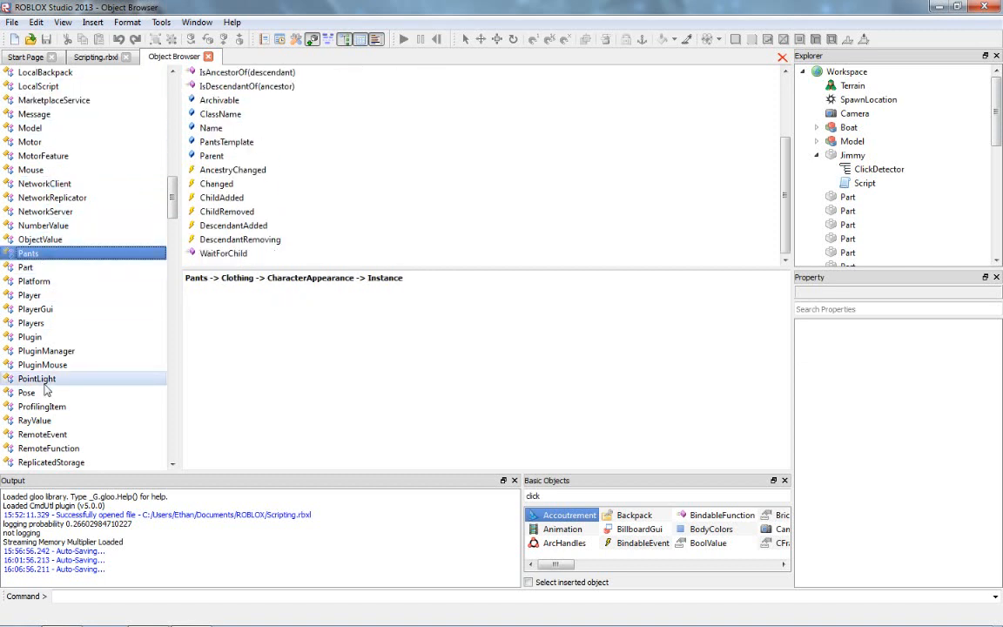
left_click(25, 266)
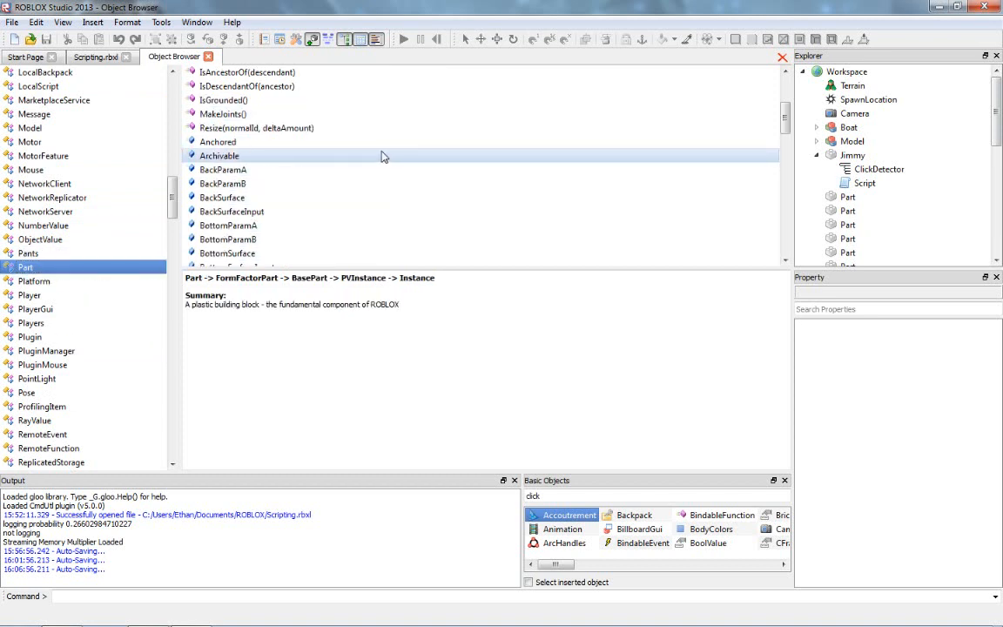
- Scroll Part's members down to the Transparency property and Touched event
scroll("down", 3)
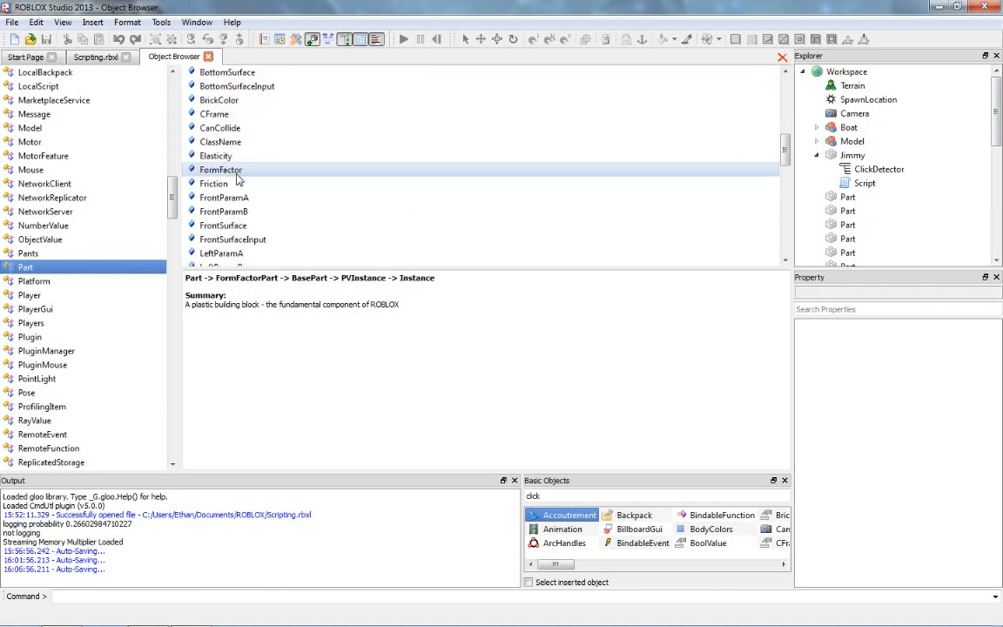
scroll("down", 3)
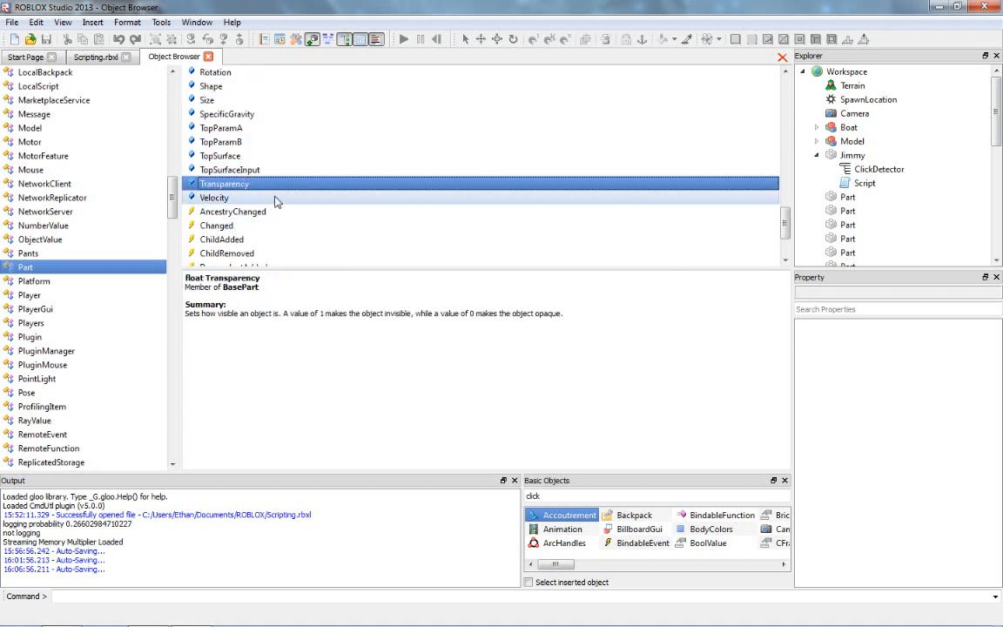
scroll("down", 3)
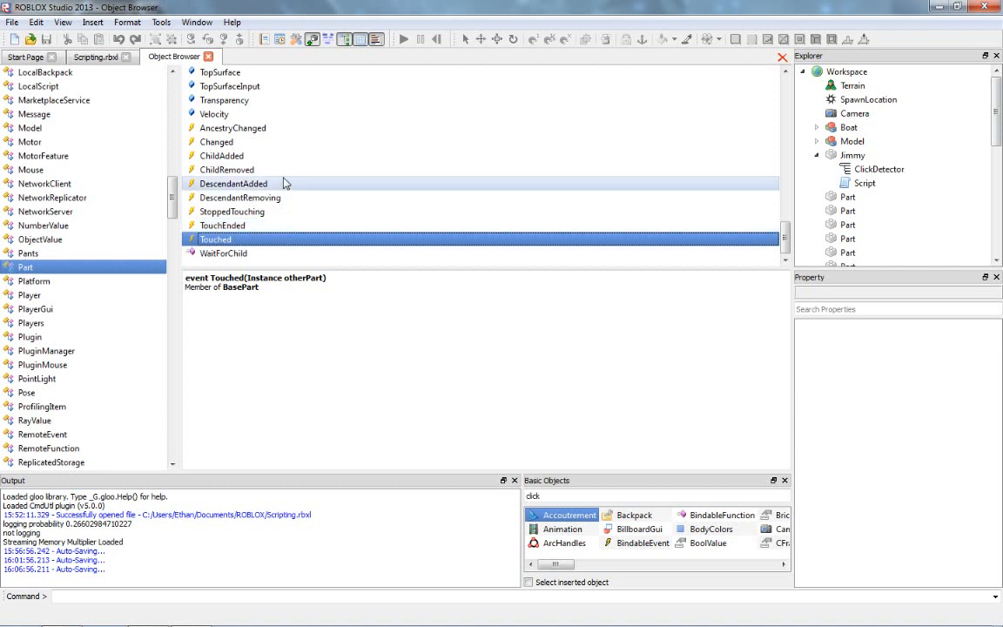
mouse_move(277, 199)
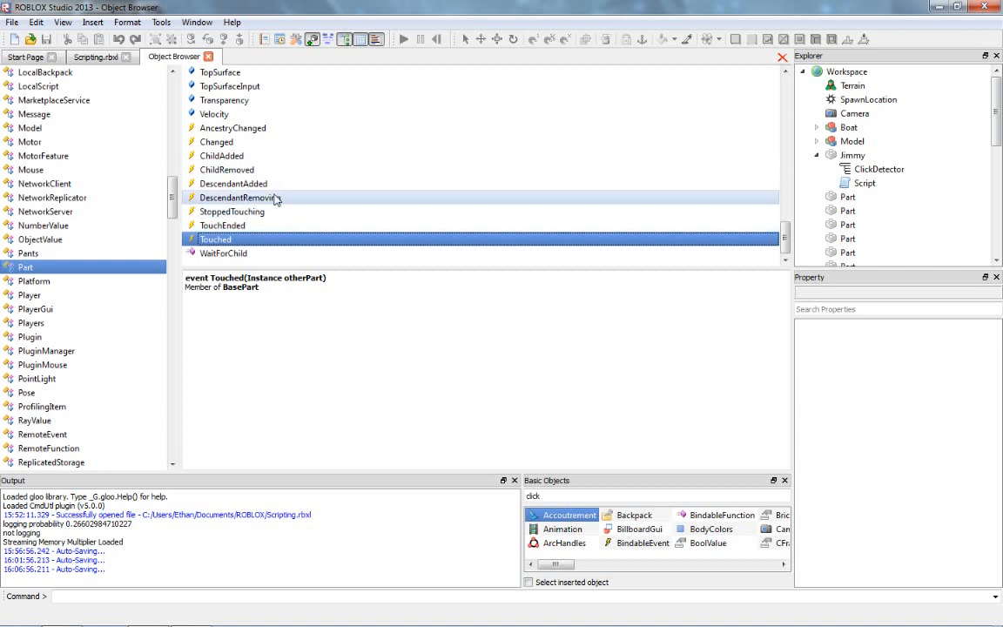
mouse_move(216, 212)
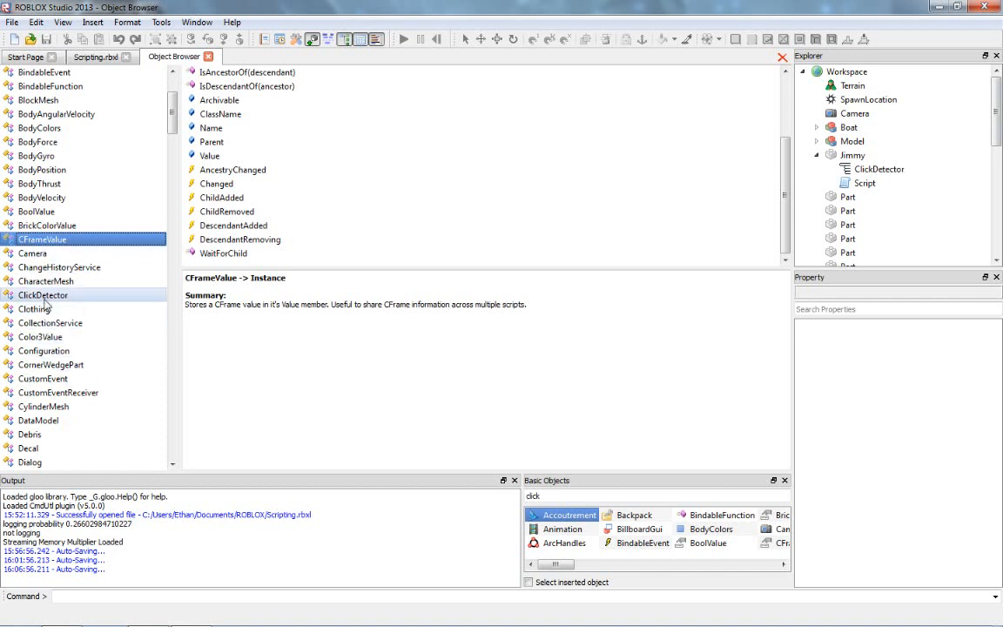
- Read ClickDetector's MouseClick event description and show Jimmy's ClickDetector properties
left_click(42, 295)
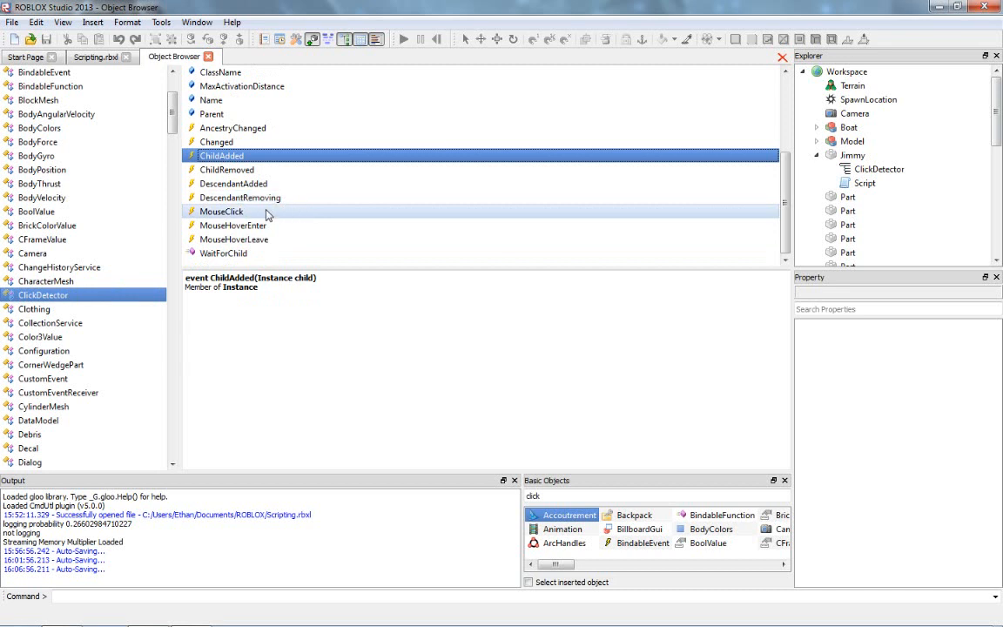
left_click(221, 213)
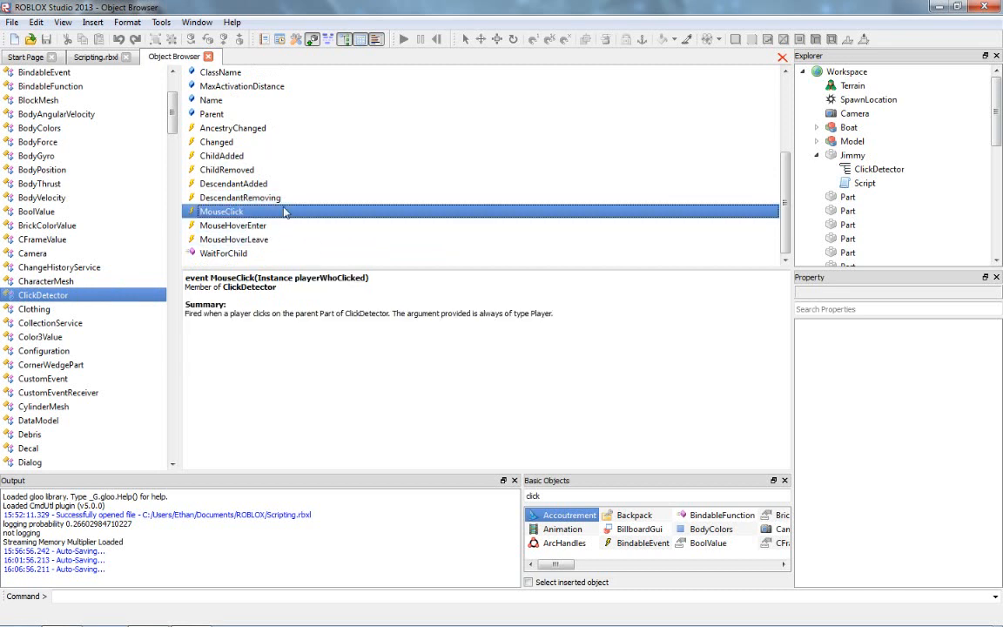
mouse_move(259, 214)
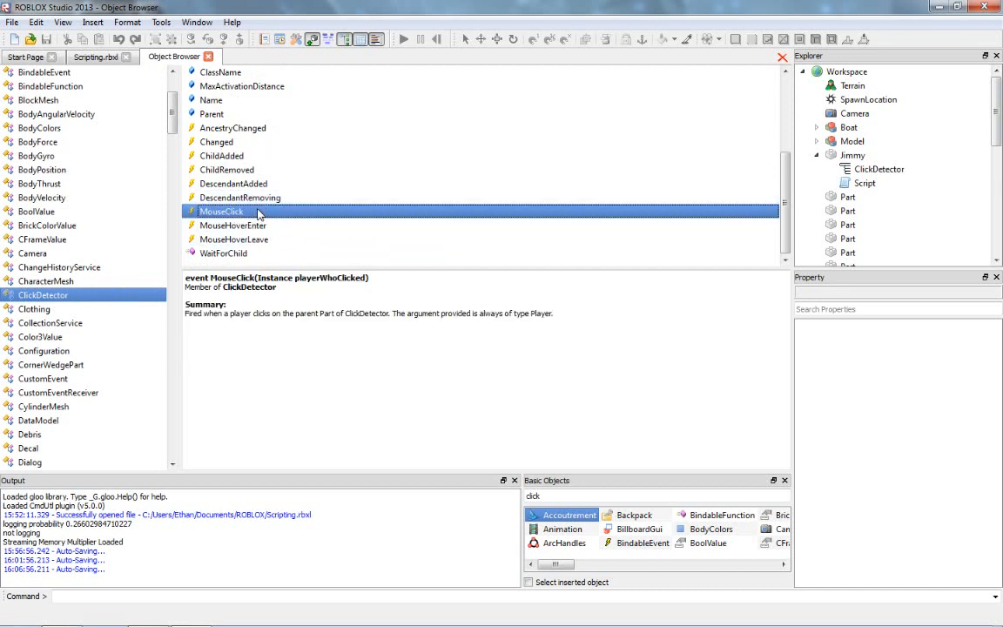
left_click(233, 227)
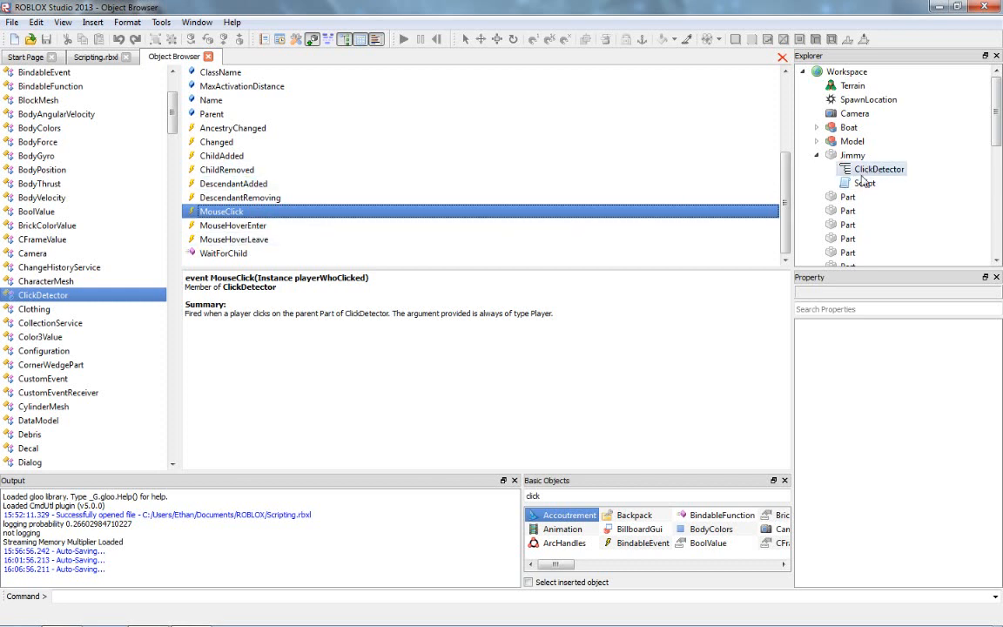
left_click(883, 169)
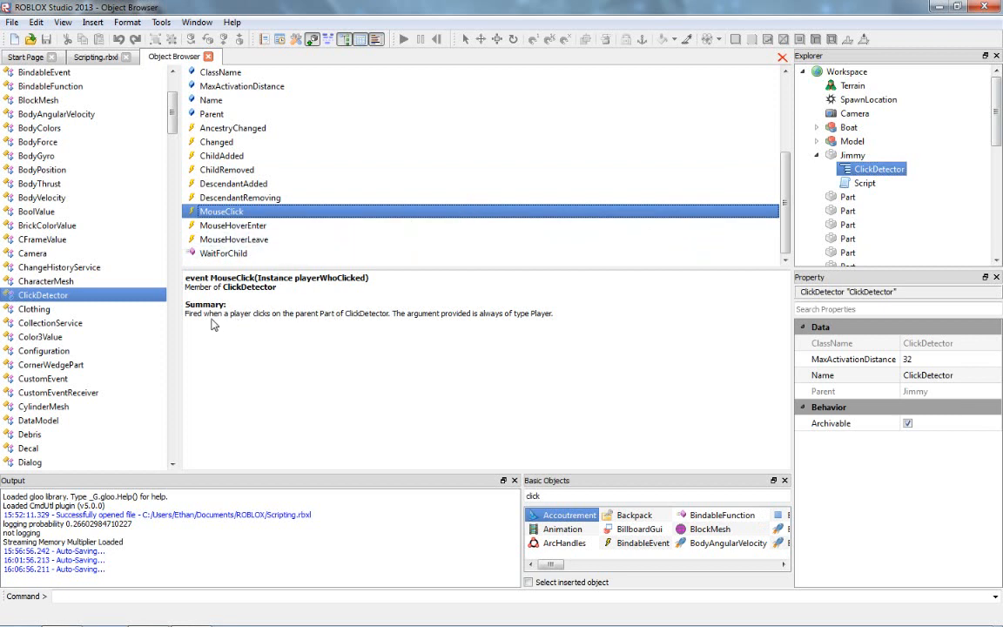
mouse_move(335, 321)
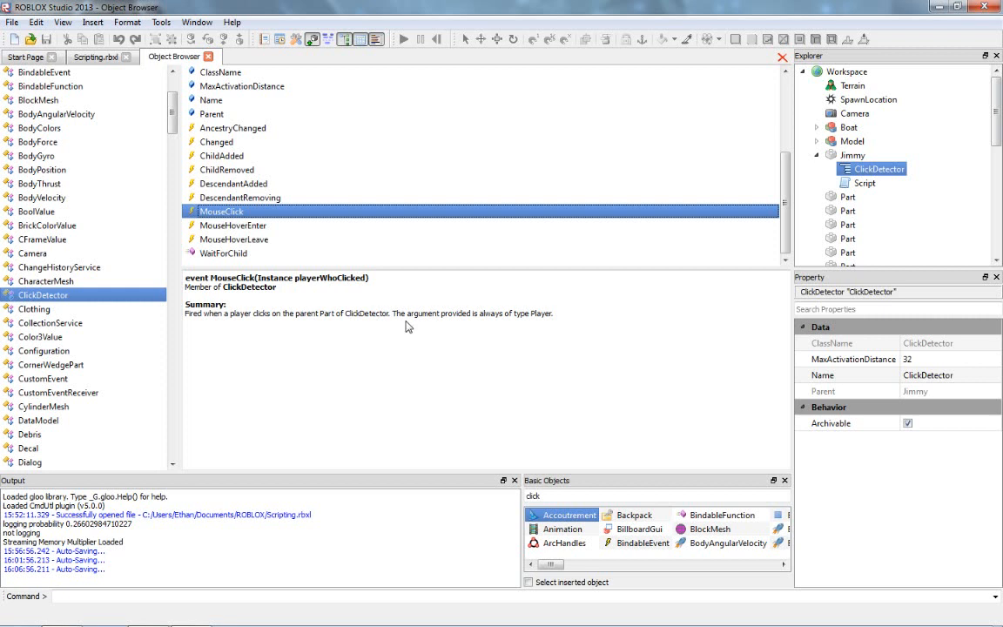
mouse_move(410, 329)
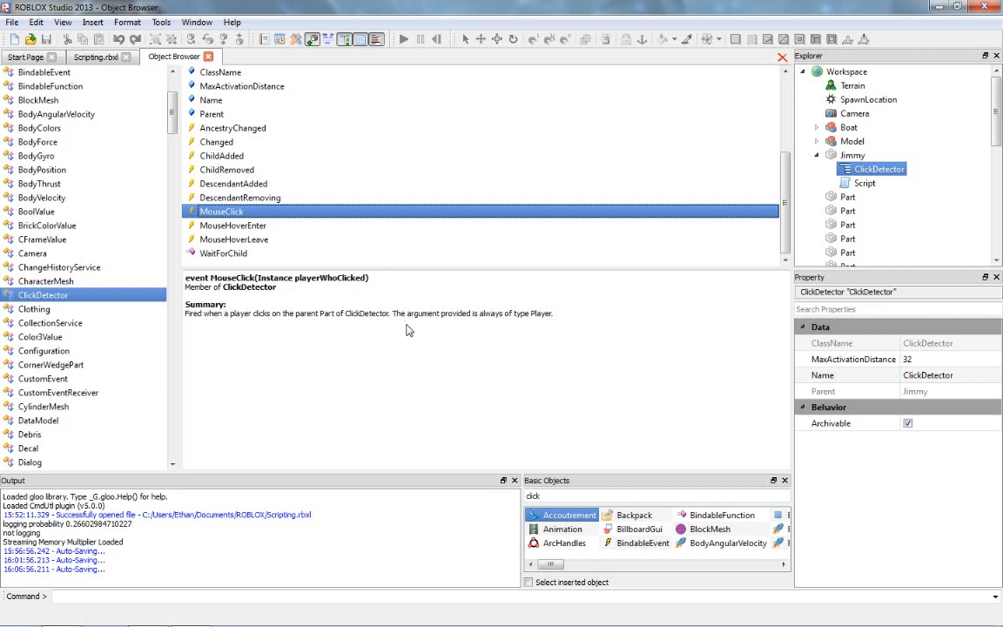
mouse_move(456, 333)
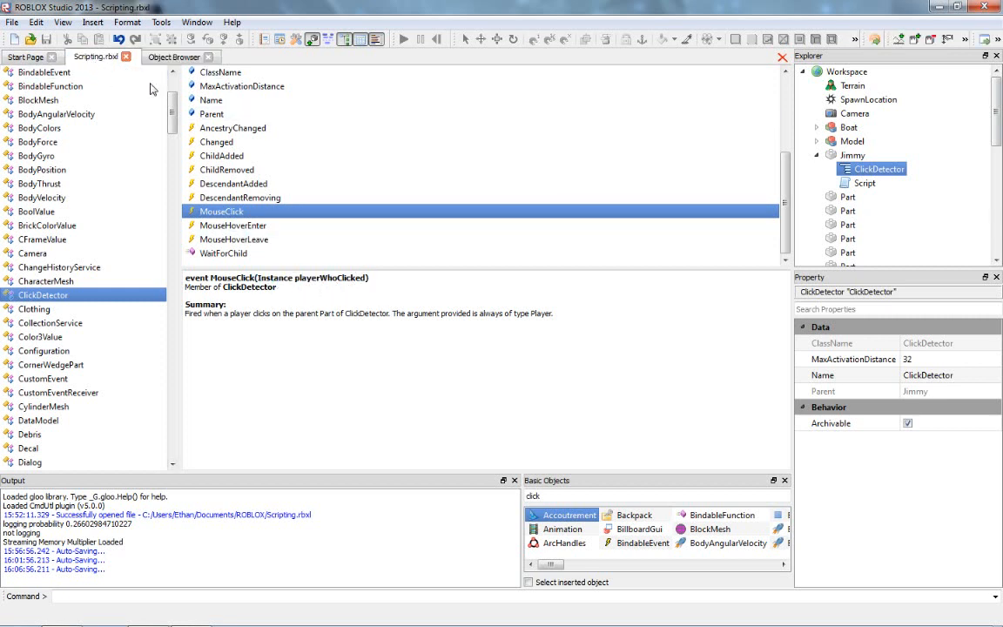
- Reopen Jimmy's script and strip the player parameter so turnGhostly() takes no arguments
left_click(864, 183)
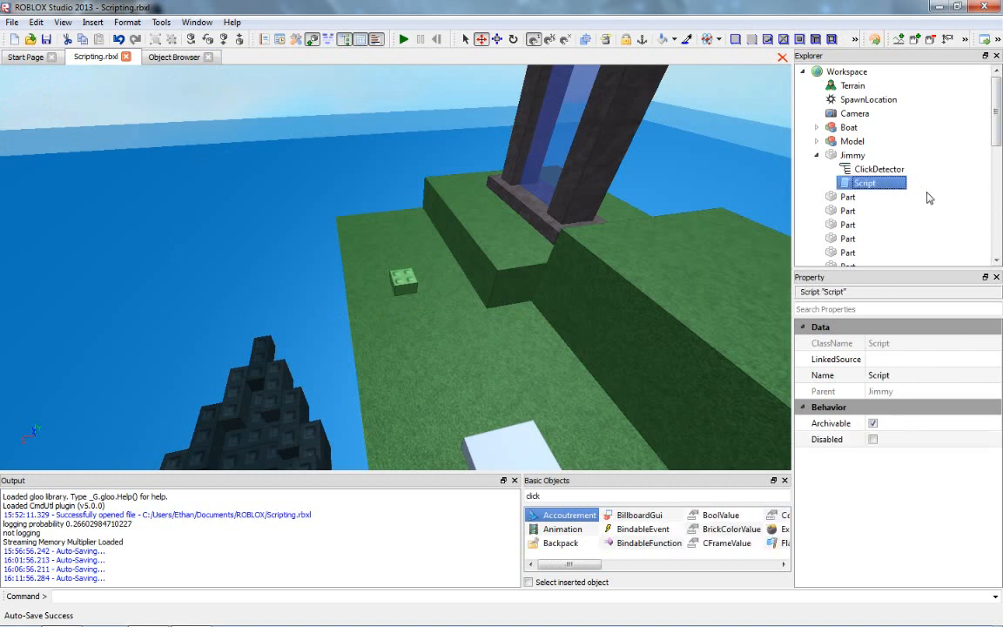
double_click(864, 183)
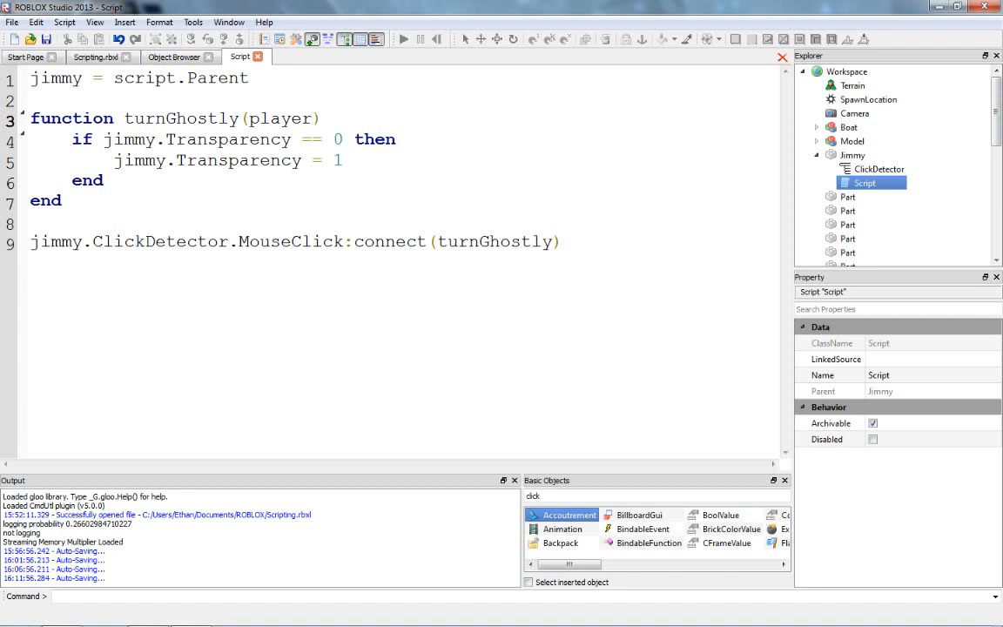
key("Backspace")
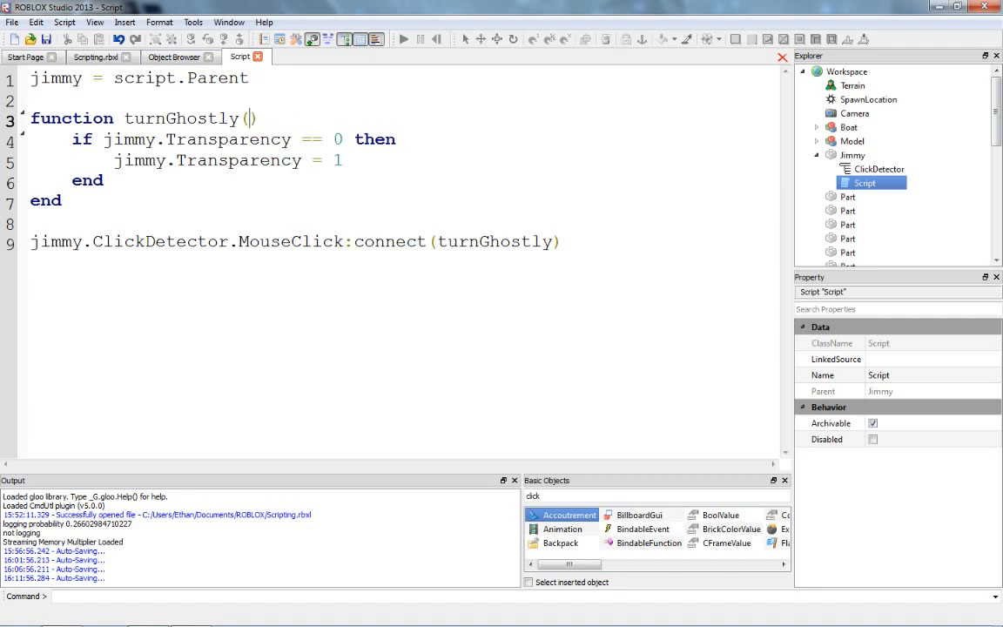
type("blah")
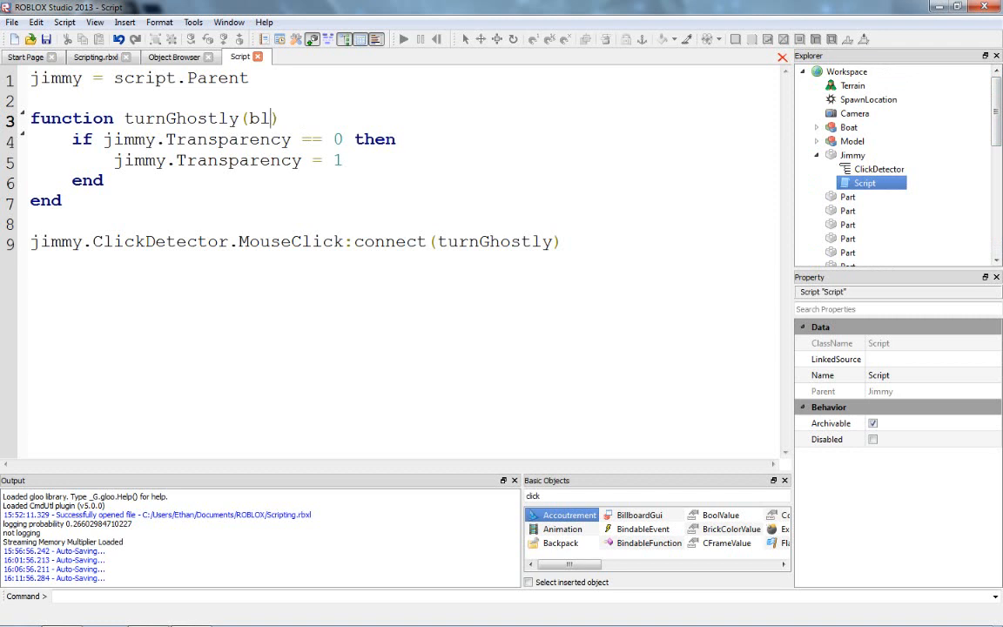
key("BackSpace")
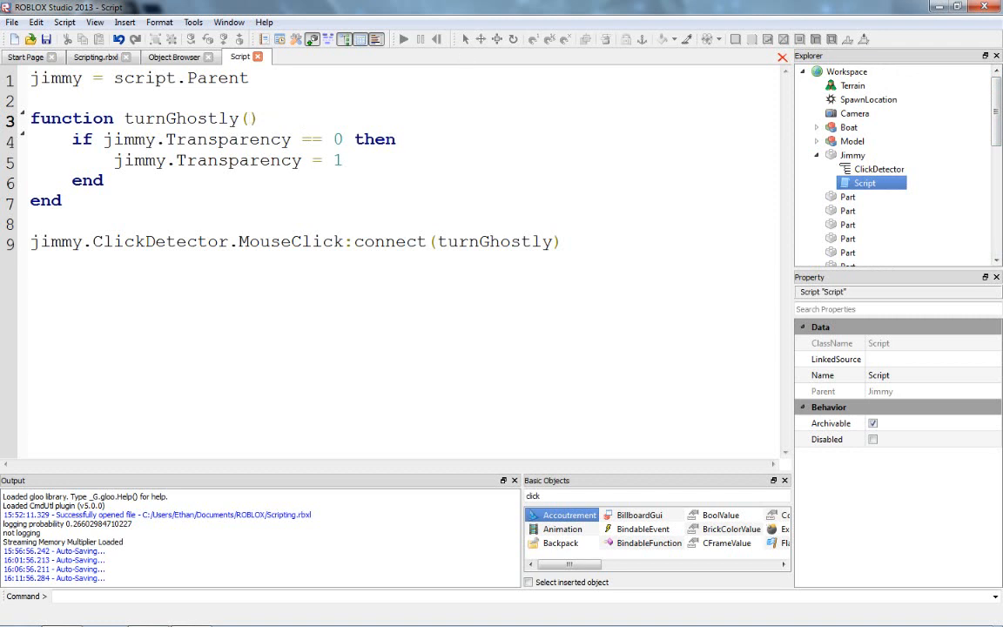
- Move the cursor to the Transparency value on line 5, ready to change it
left_click(174, 56)
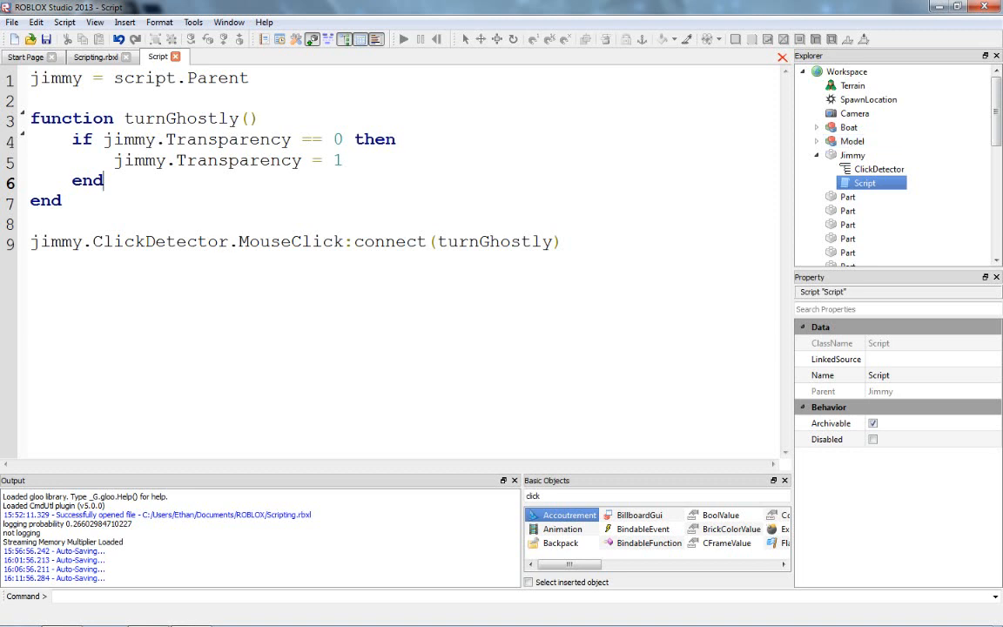
left_click(90, 241)
type("0")
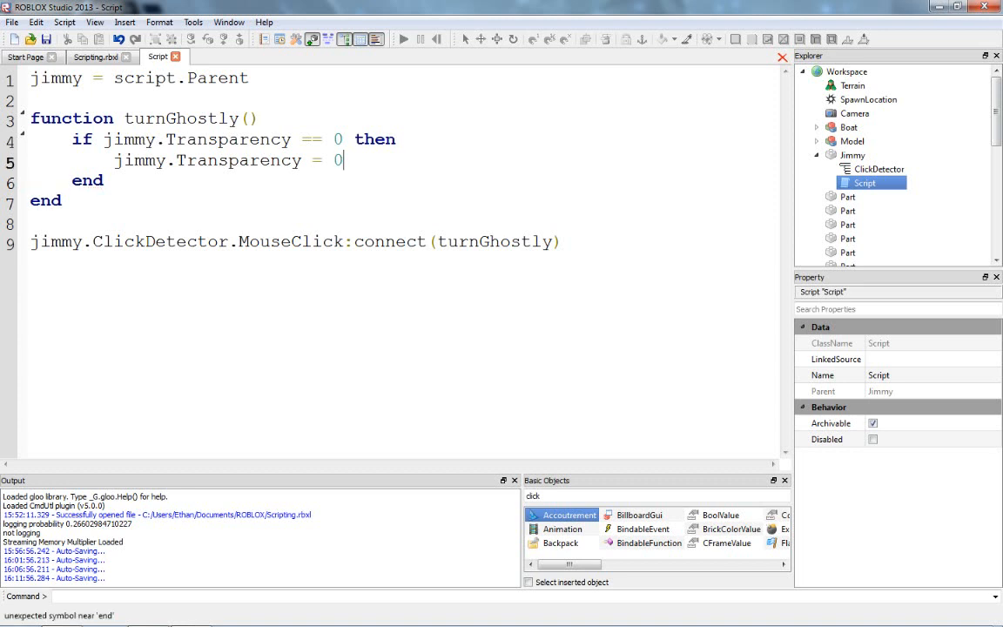
- Make the if-branch set Transparency to 0.5 when it is 0, and turn the inner 'end' into 'else'
type(".5")
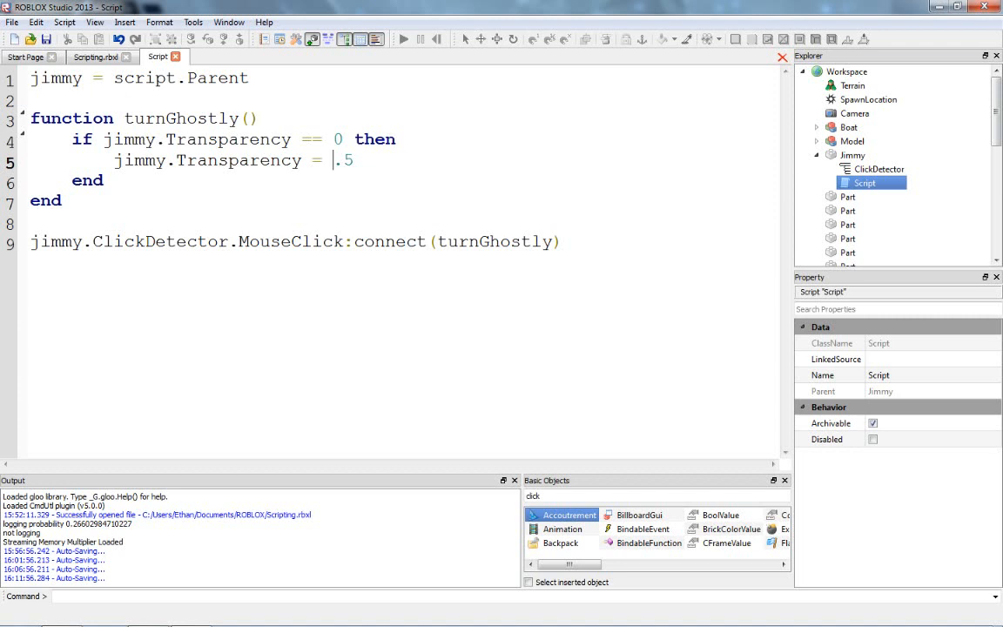
type("0")
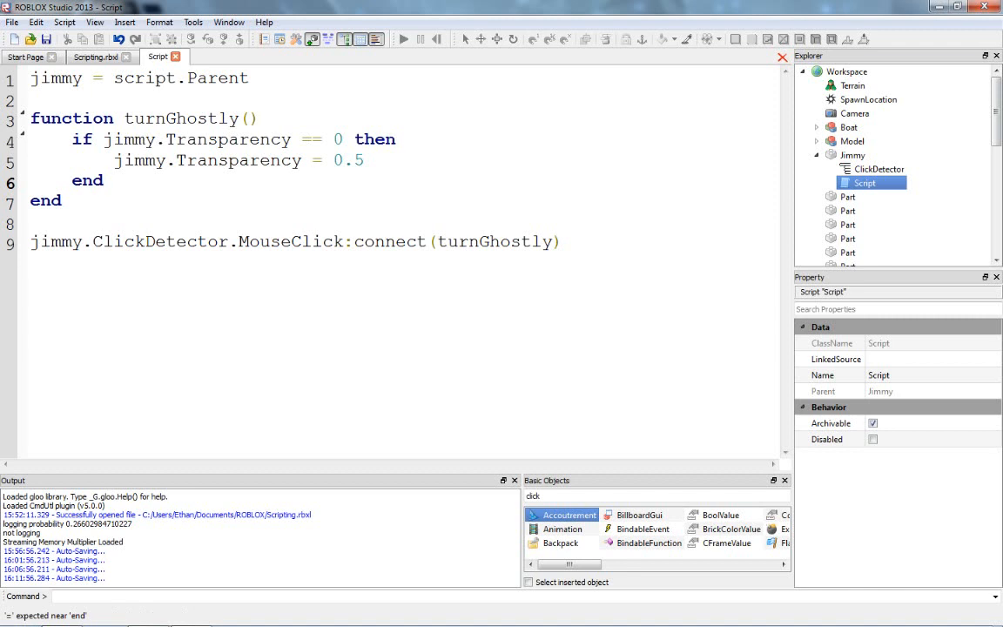
left_click(103, 179)
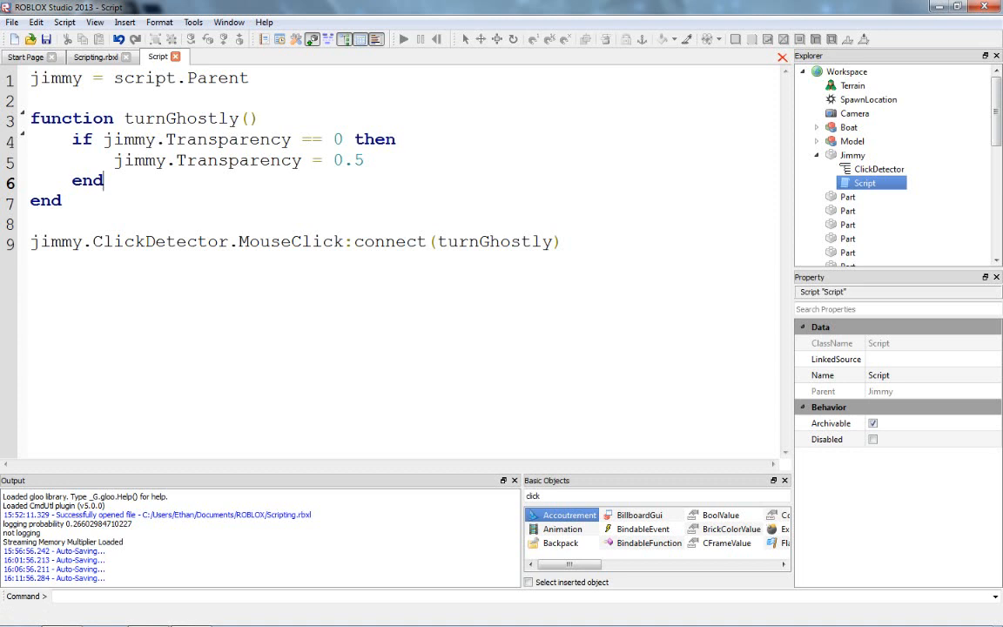
key("Backspace")
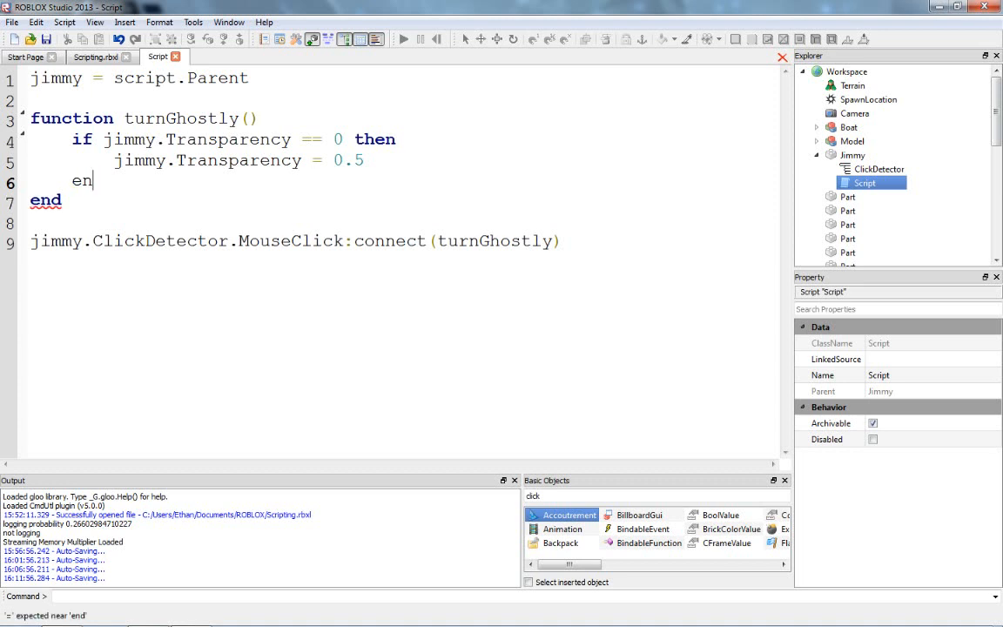
type("lse")
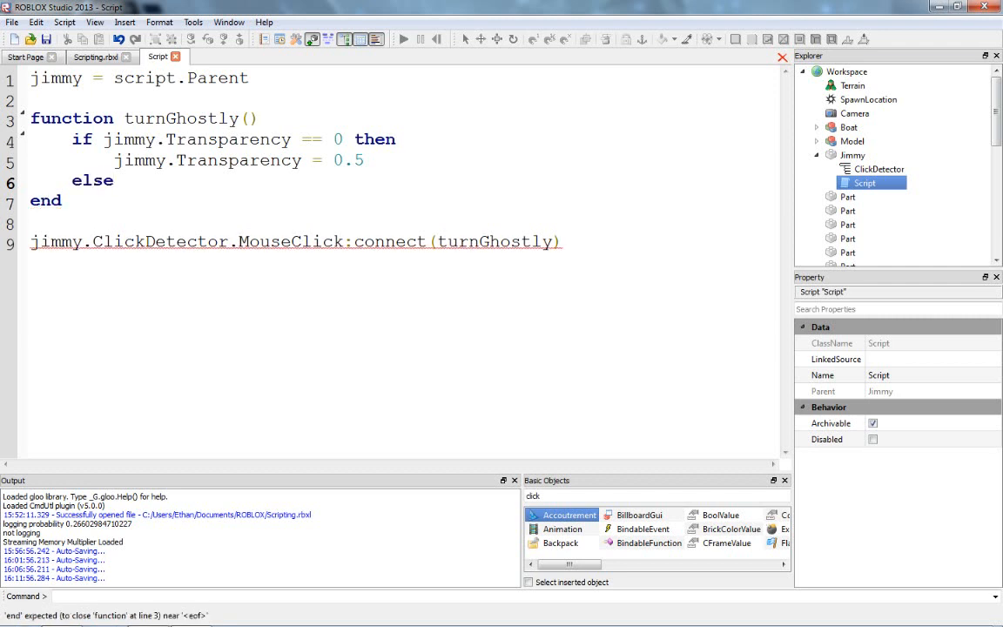
- Add the else branch 'jimmy.Transparency = 0' and close the block with 'end'
left_click(114, 179)
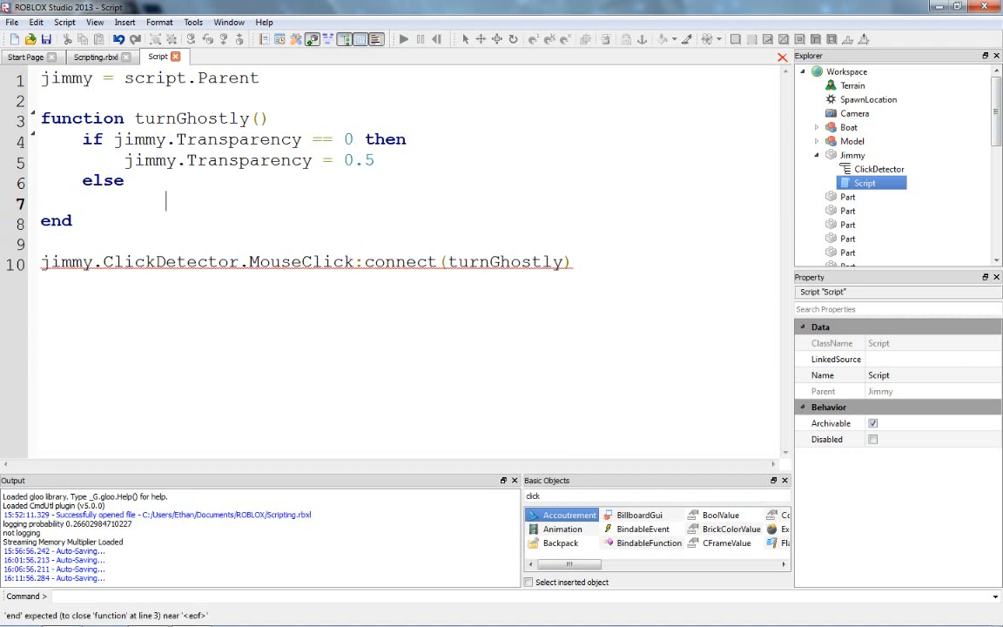
type("jimmy.")
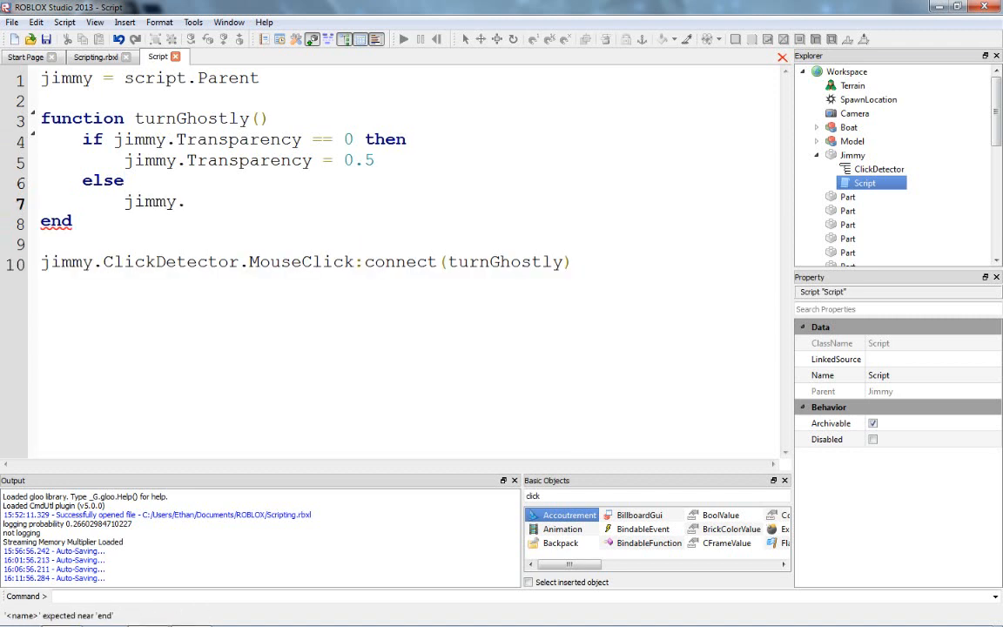
type("Transparency =")
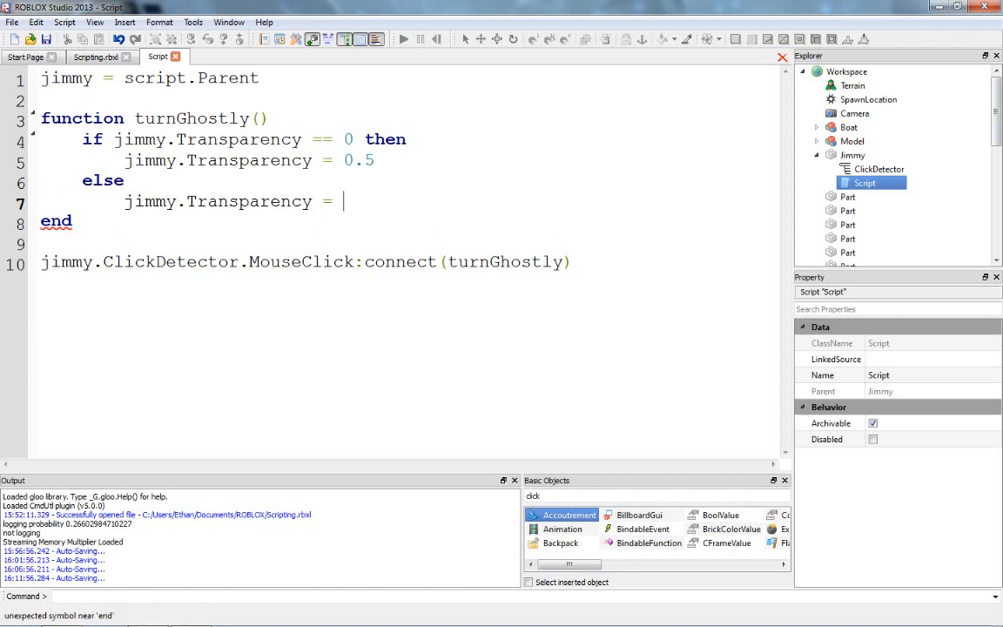
type("0")
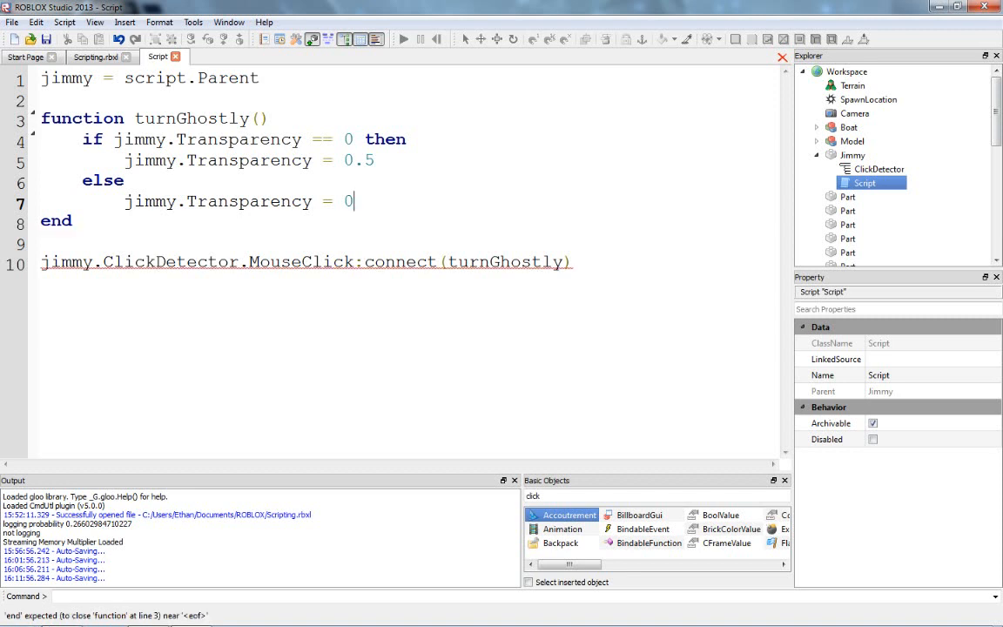
type("end")
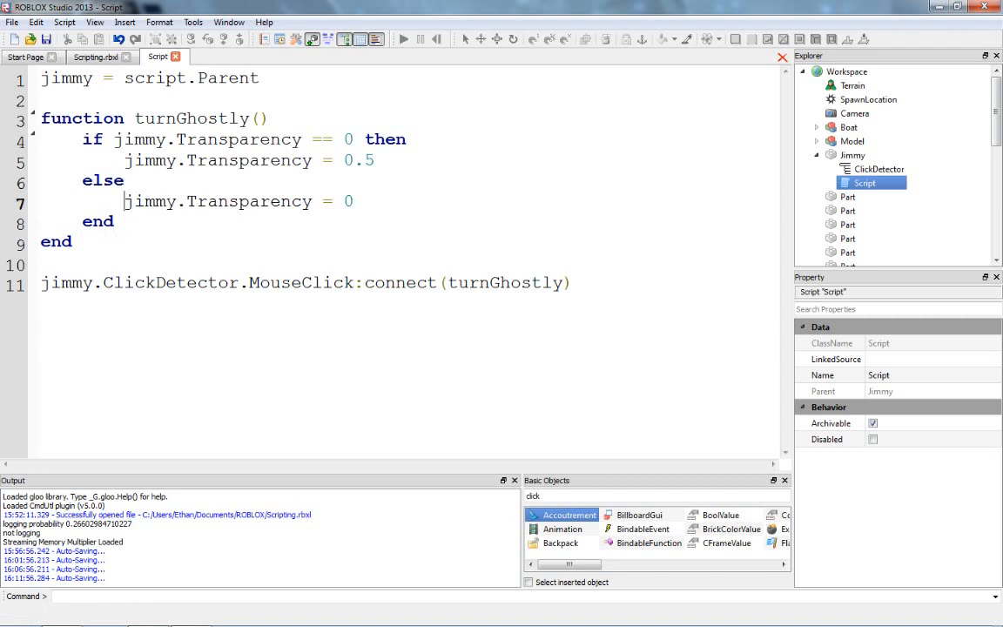
- Select the whole turnGhostly script with Ctrl+A, from script.Parent through the connect line
double_click(101, 180)
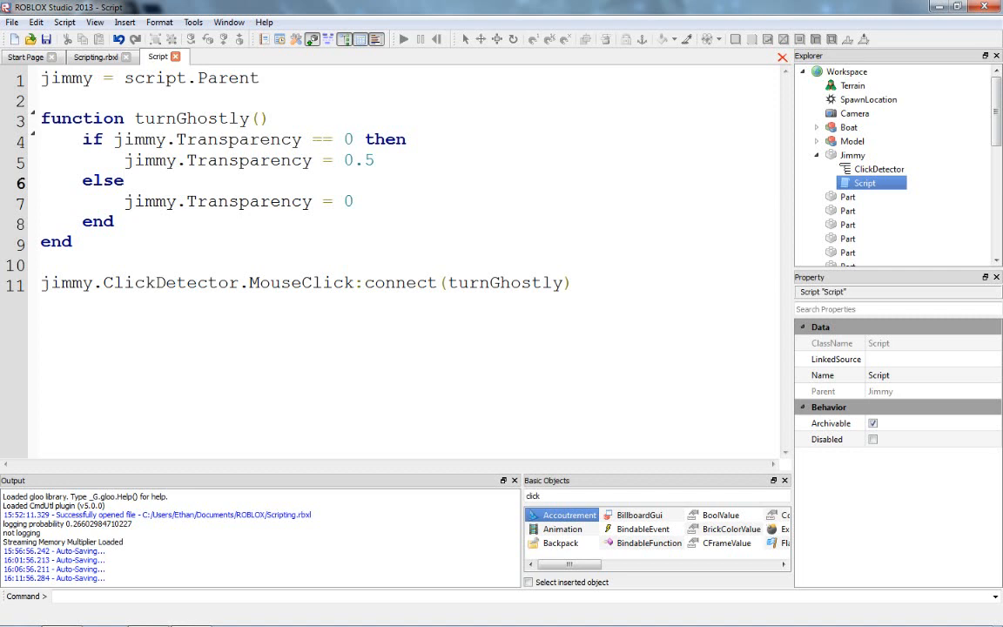
left_click_drag(113, 140, 352, 139)
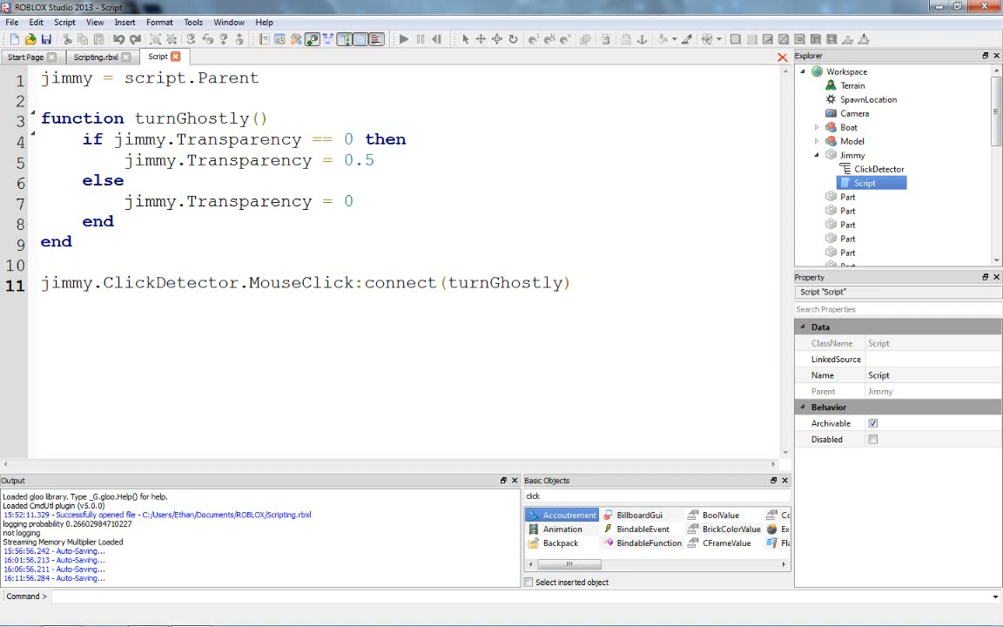
key("ctrl+a")
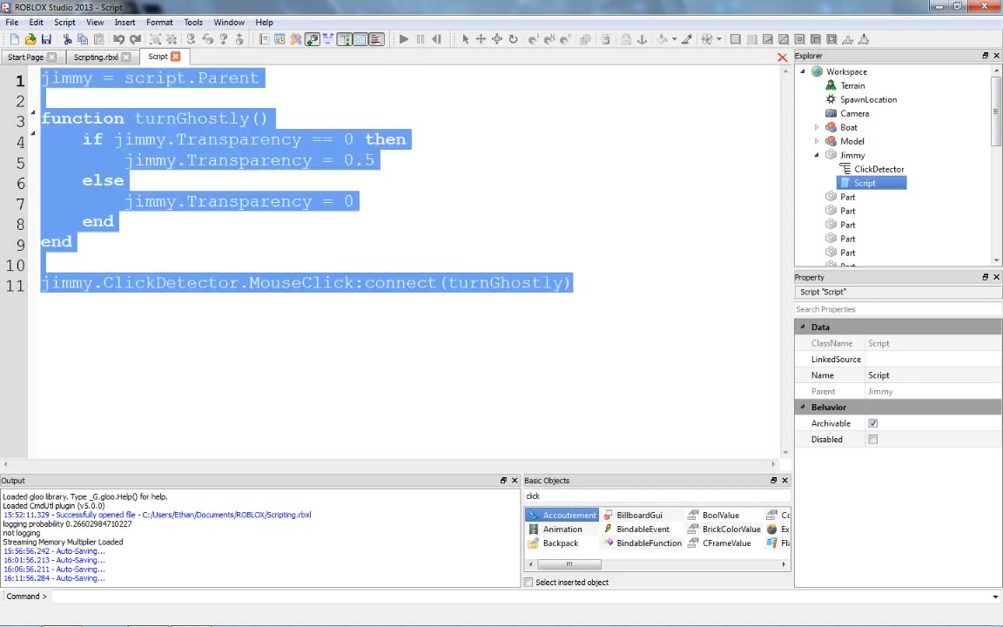